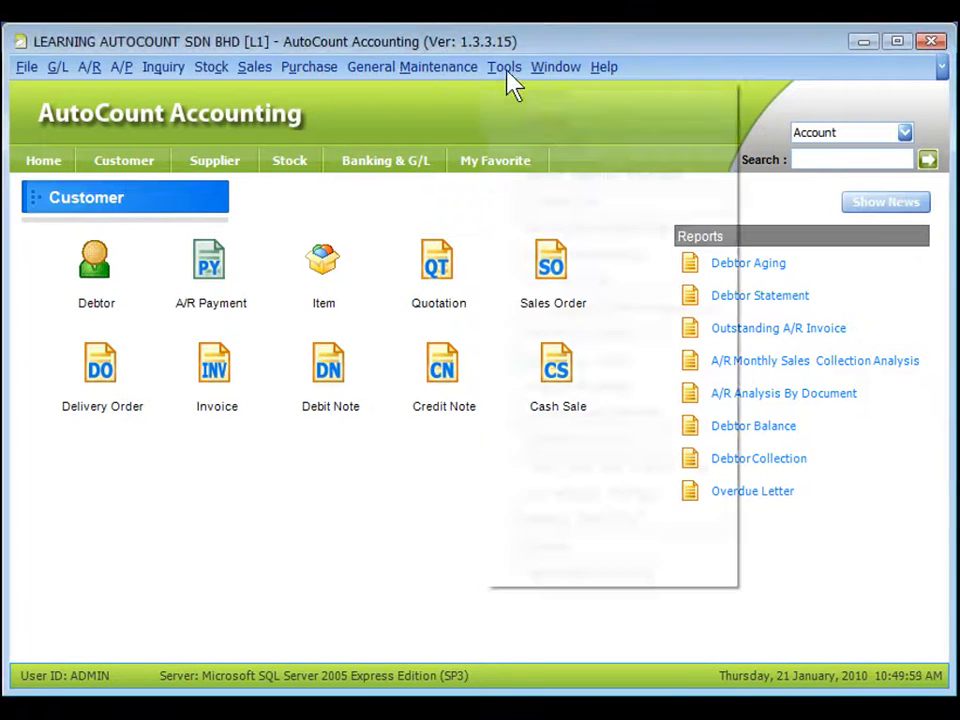
Enable the UDF module in Module Setting and sign in to Management Studio
click(503, 66)
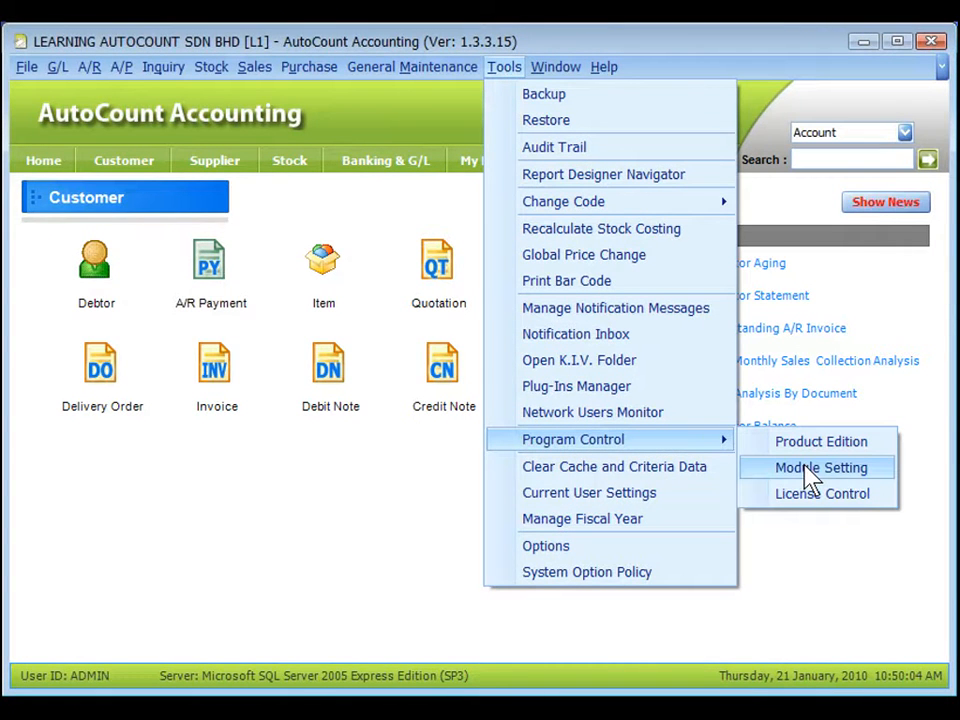
click(820, 467)
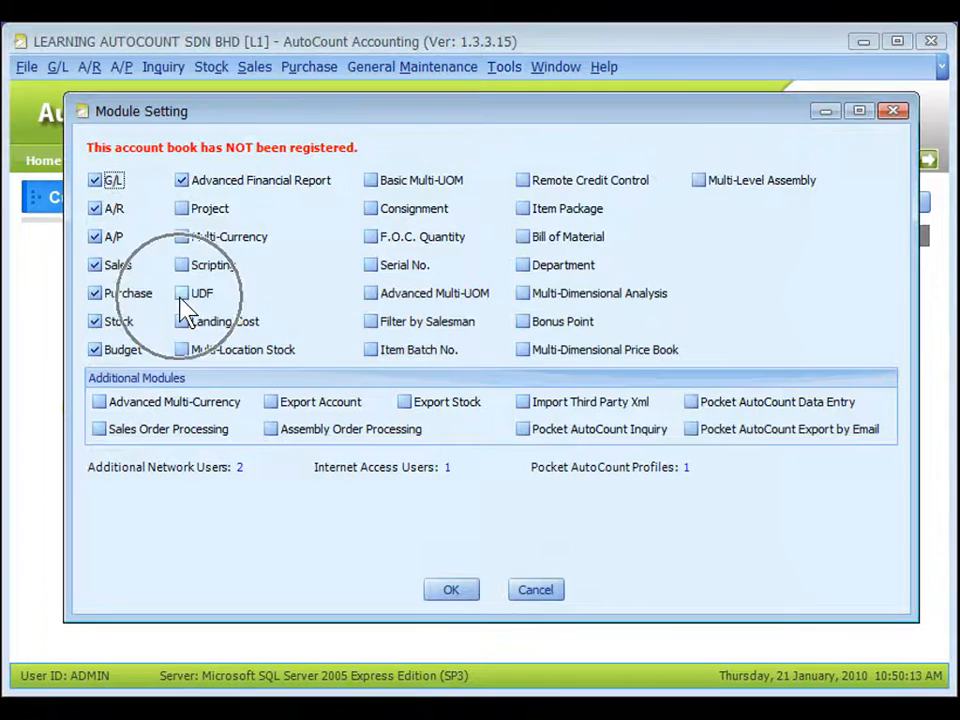
click(181, 293)
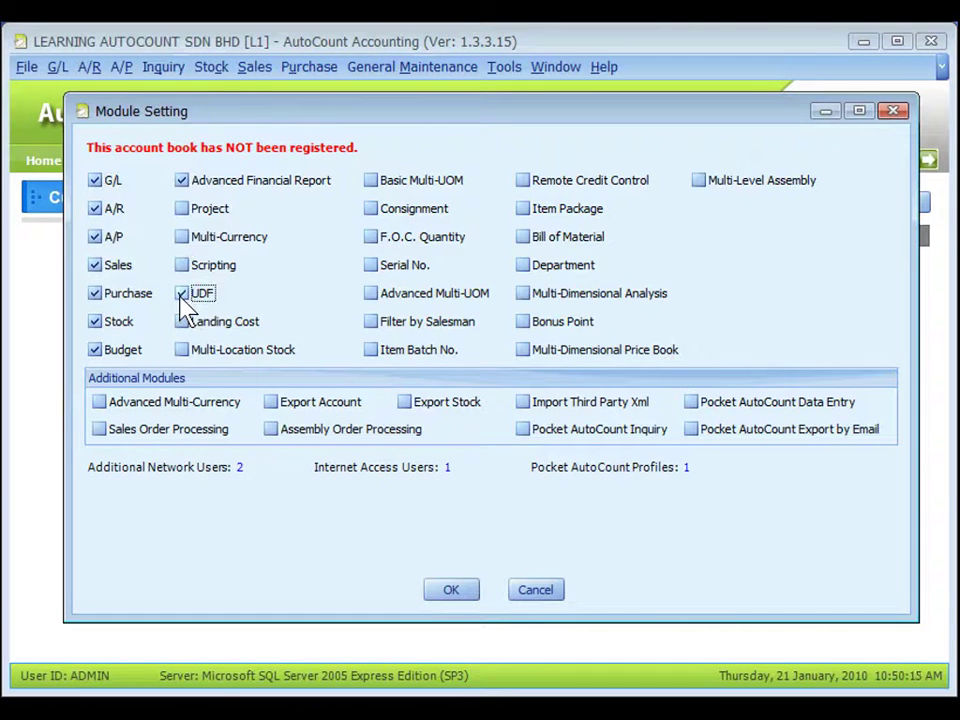
mouse_move(245, 311)
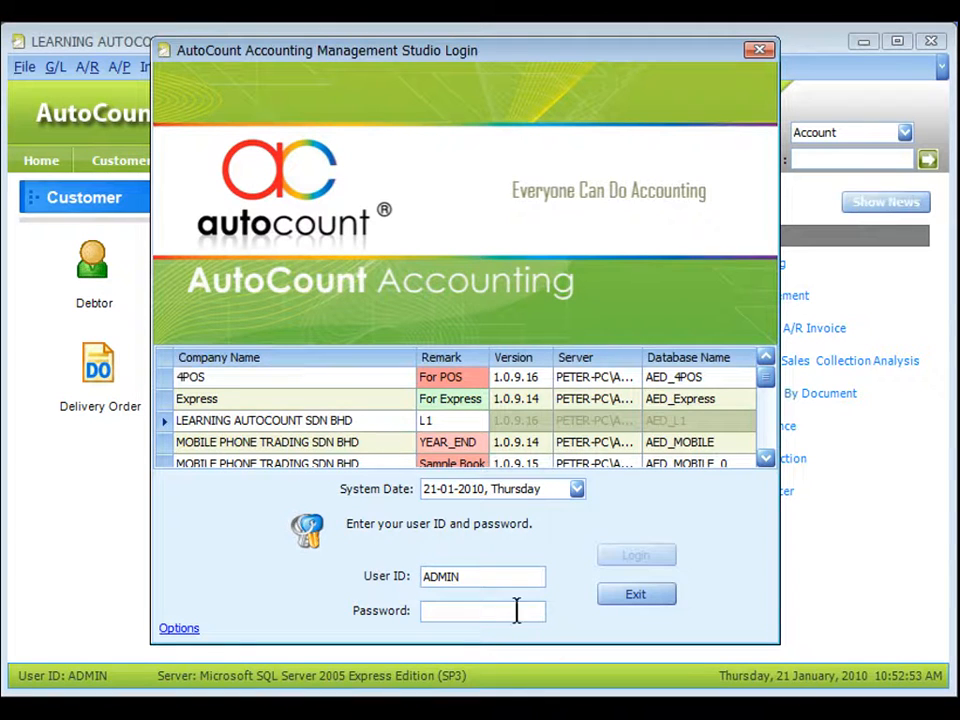
text(*****)
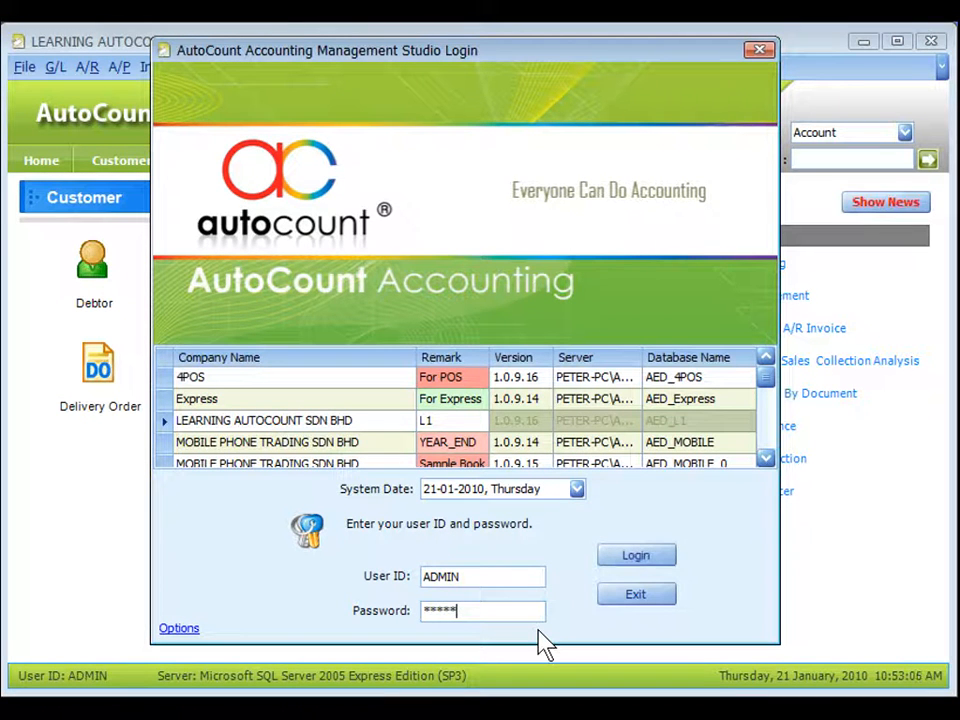
click(636, 554)
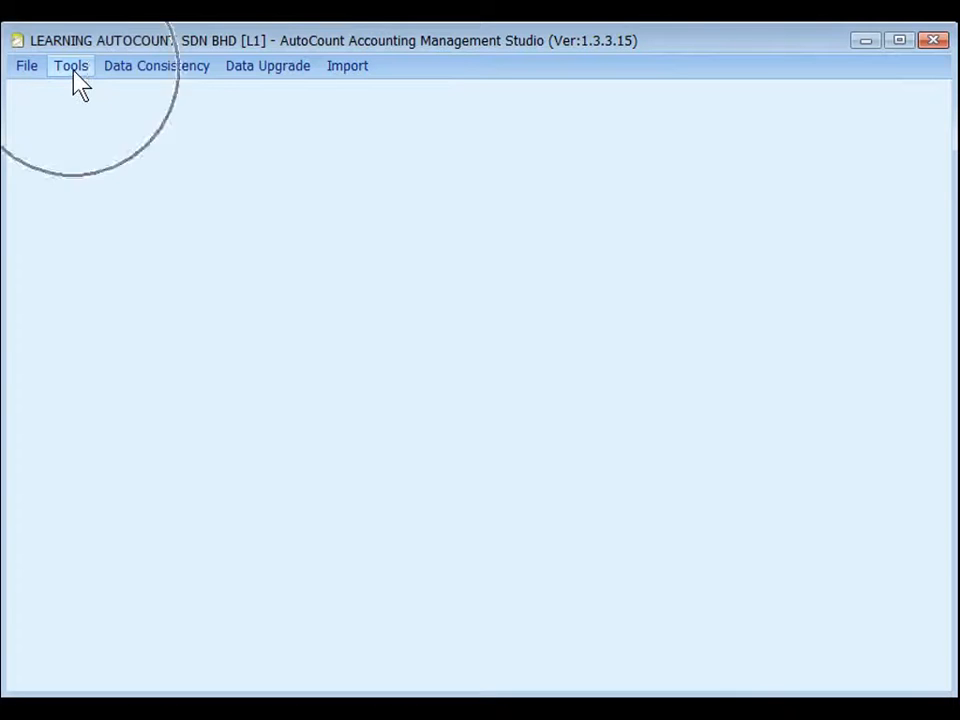
mouse_move(166, 109)
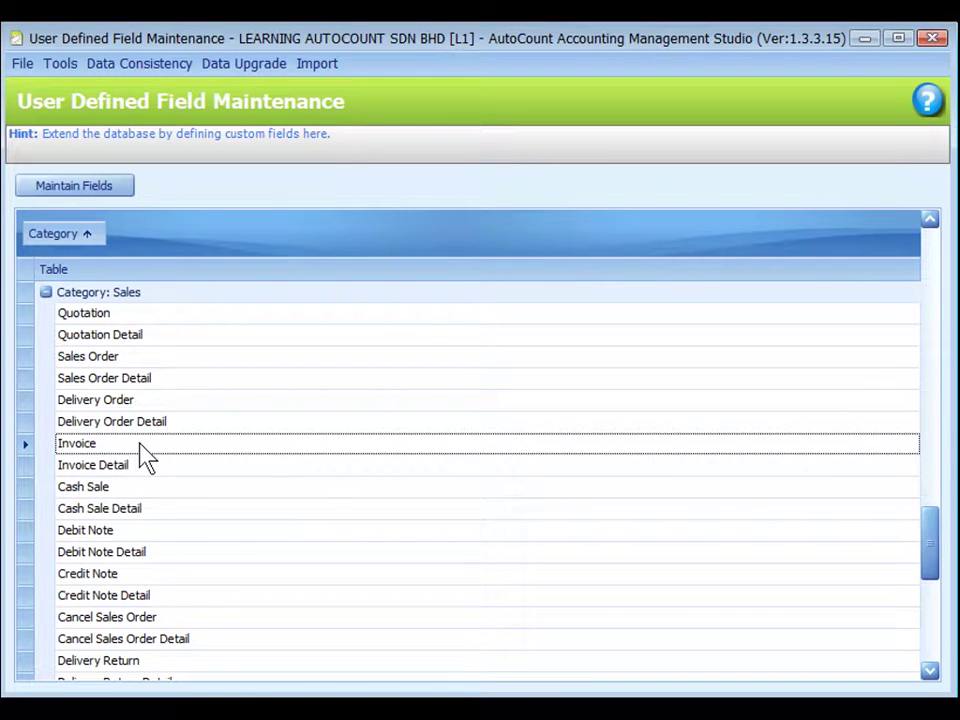
mouse_move(172, 463)
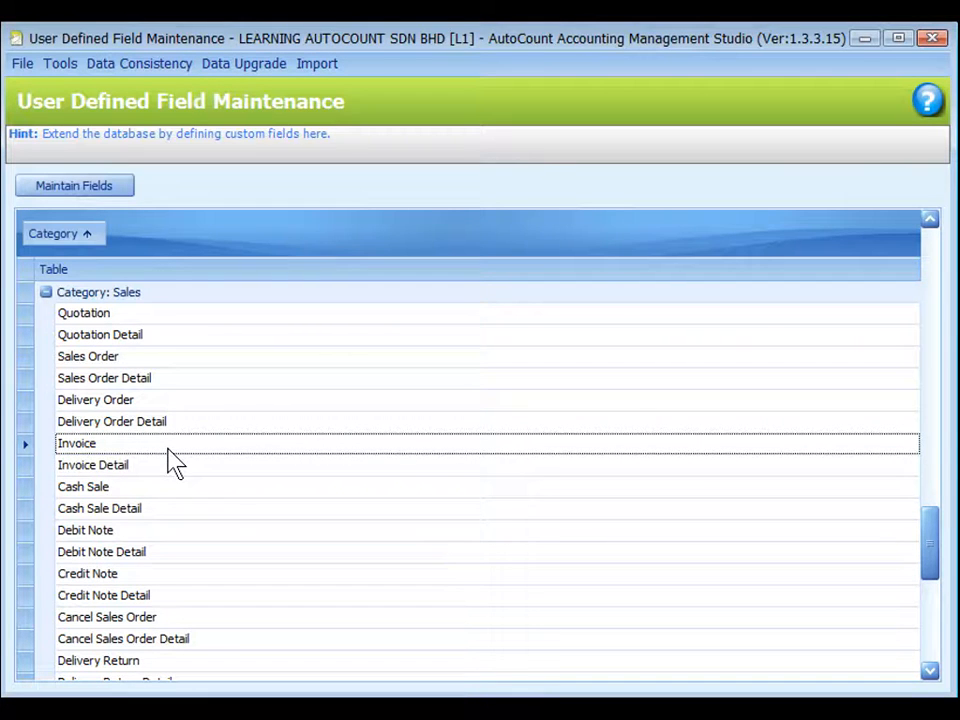
mouse_move(143, 485)
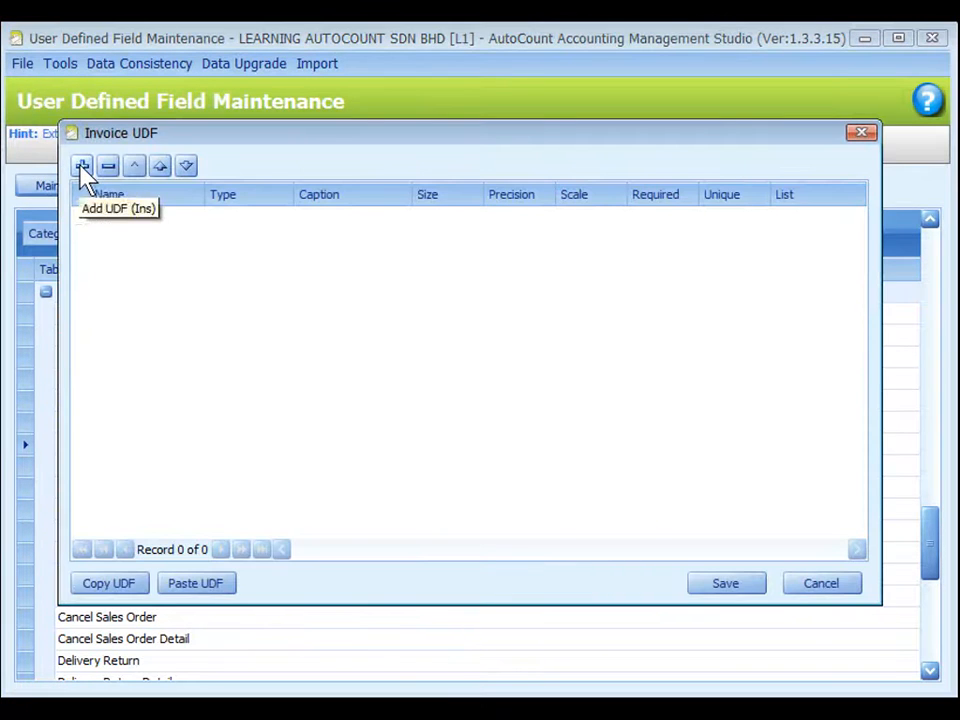
Add an Invoice custom field named and captioned HOBBY, keeping Text type, size 50
click(83, 166)
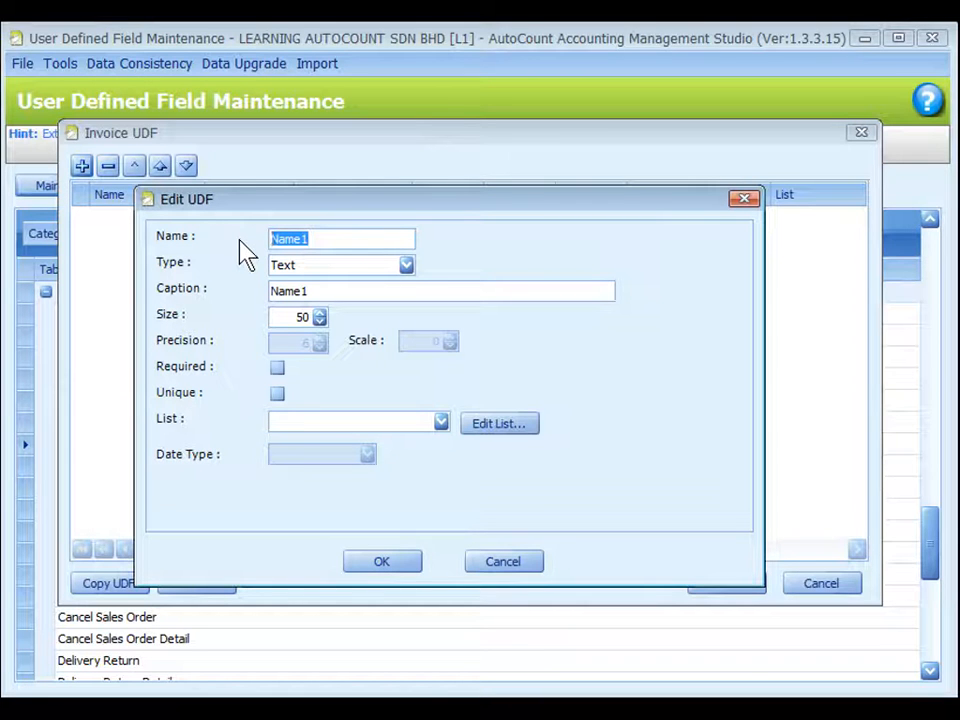
mouse_move(320, 275)
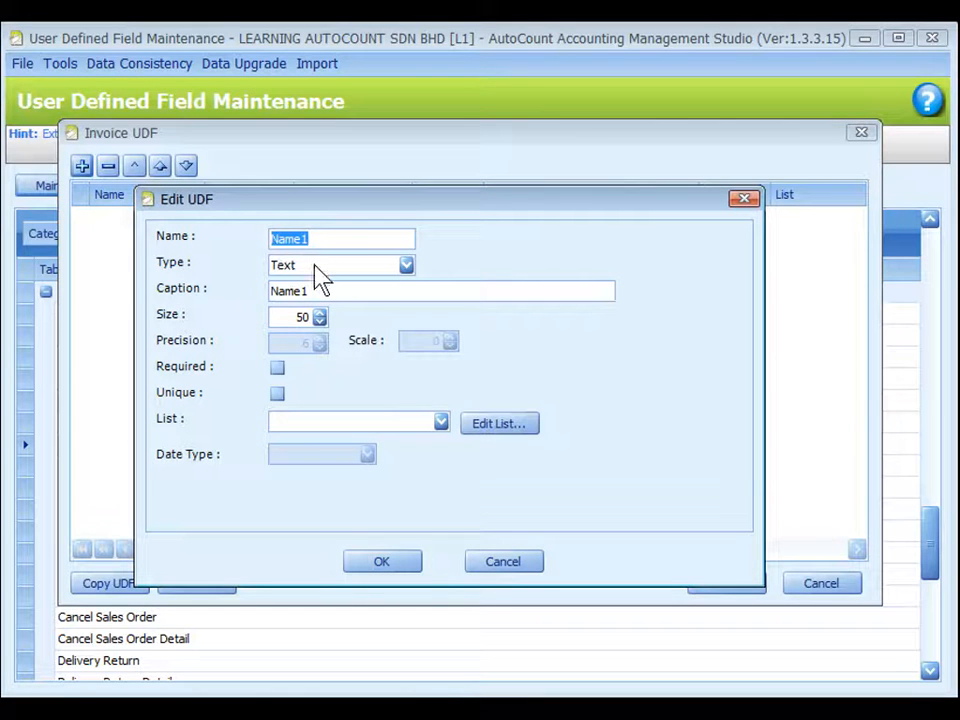
text(HOBBY)
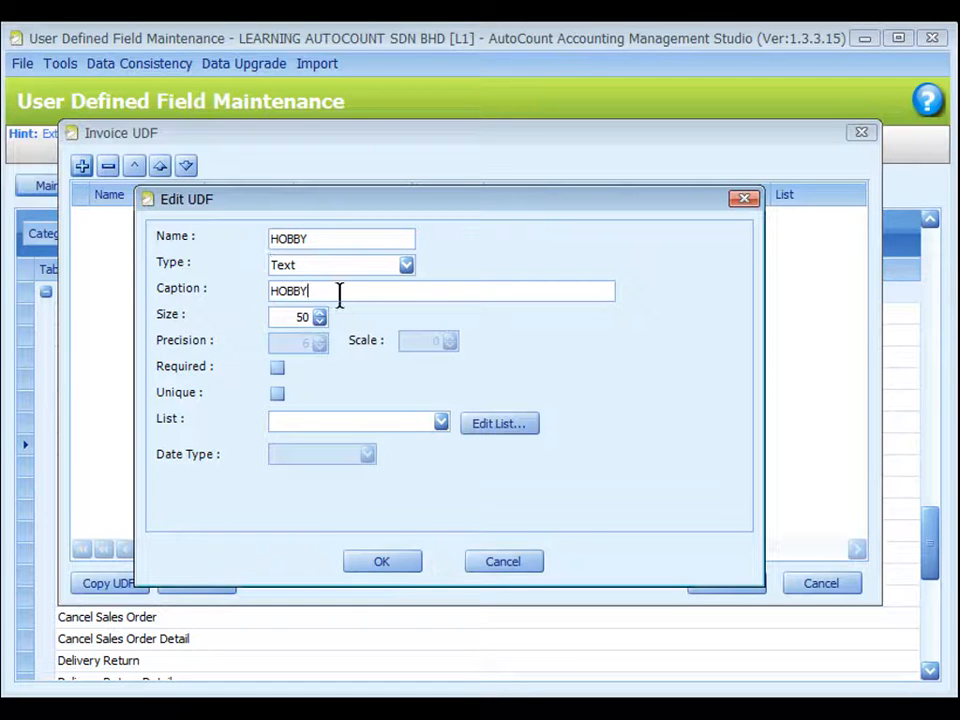
click(405, 264)
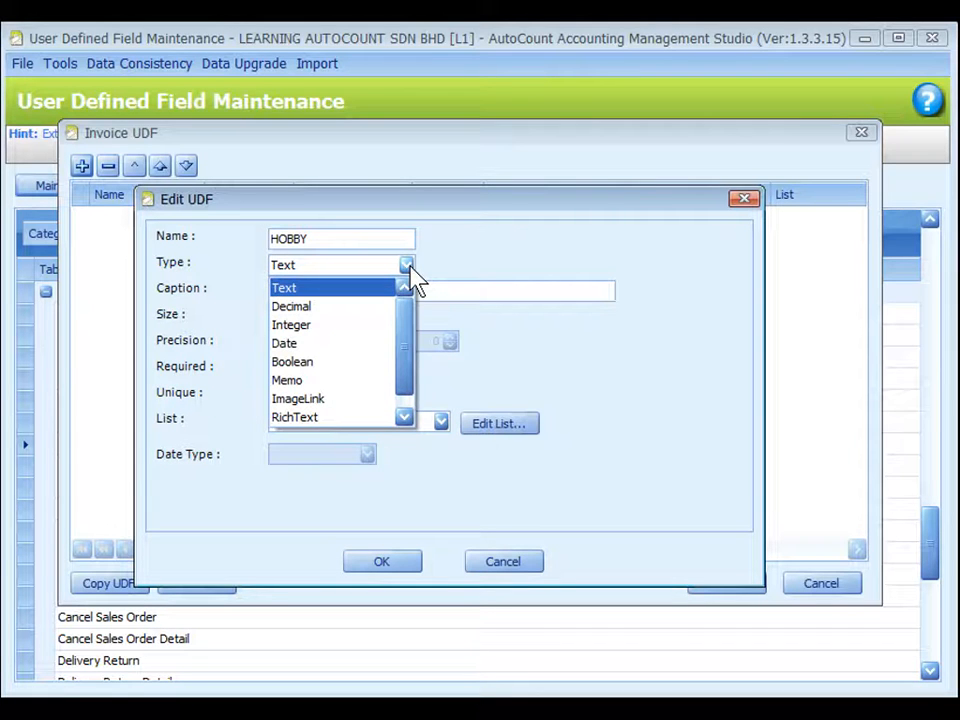
click(285, 287)
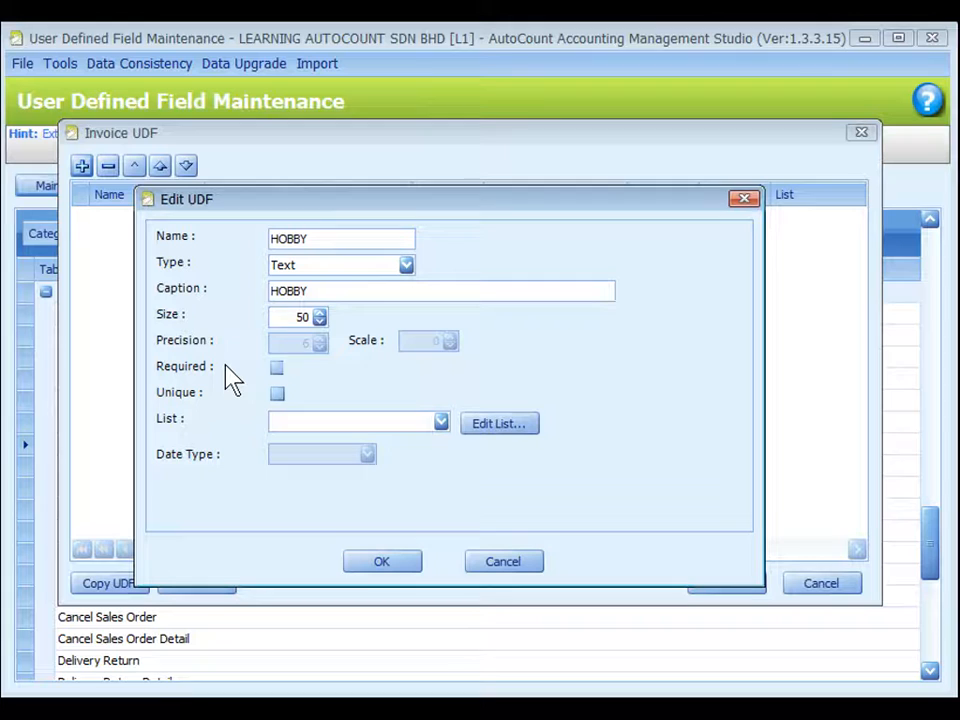
mouse_move(240, 408)
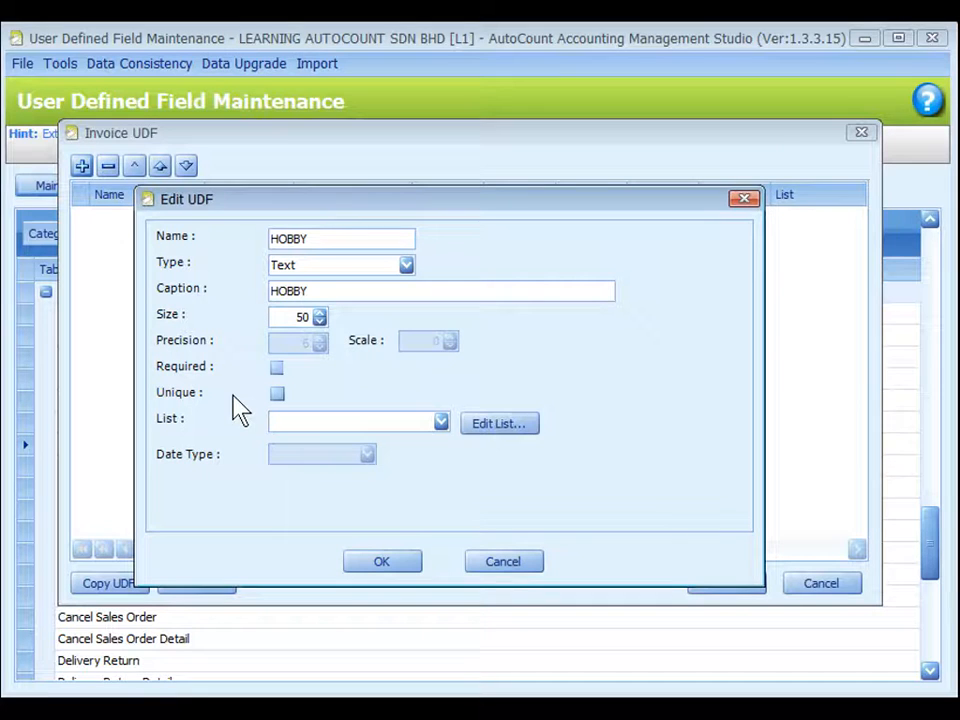
mouse_move(330, 272)
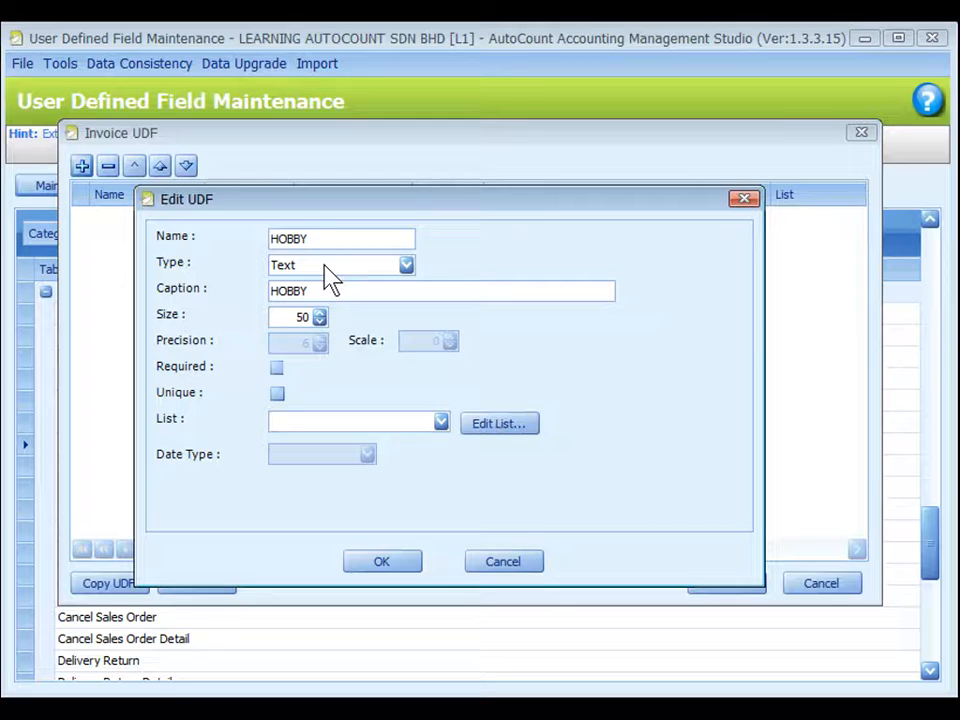
mouse_move(345, 328)
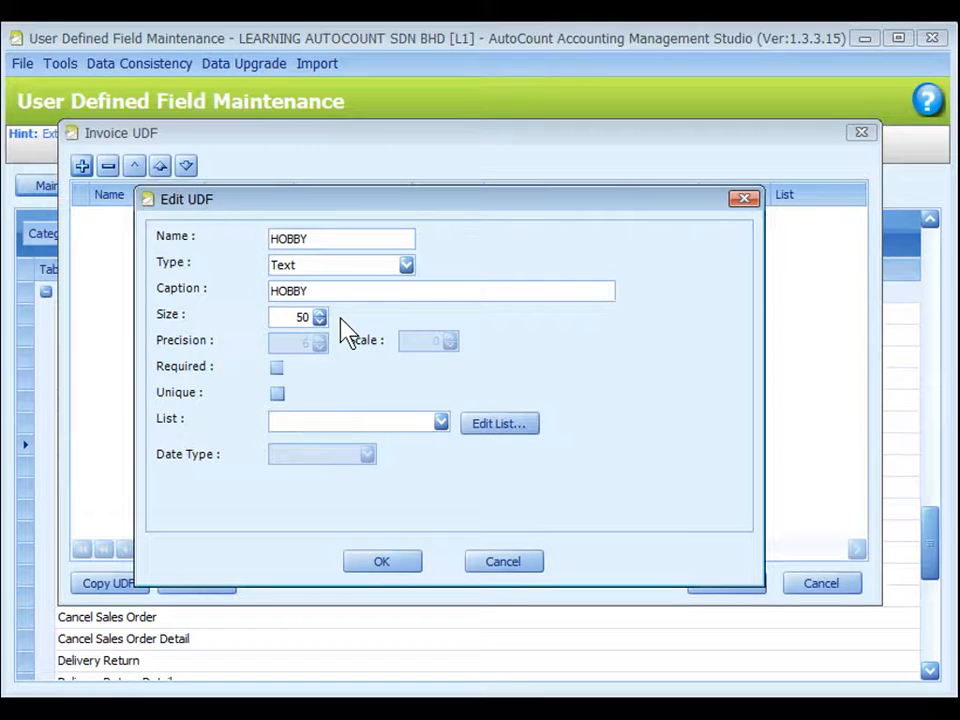
mouse_move(250, 430)
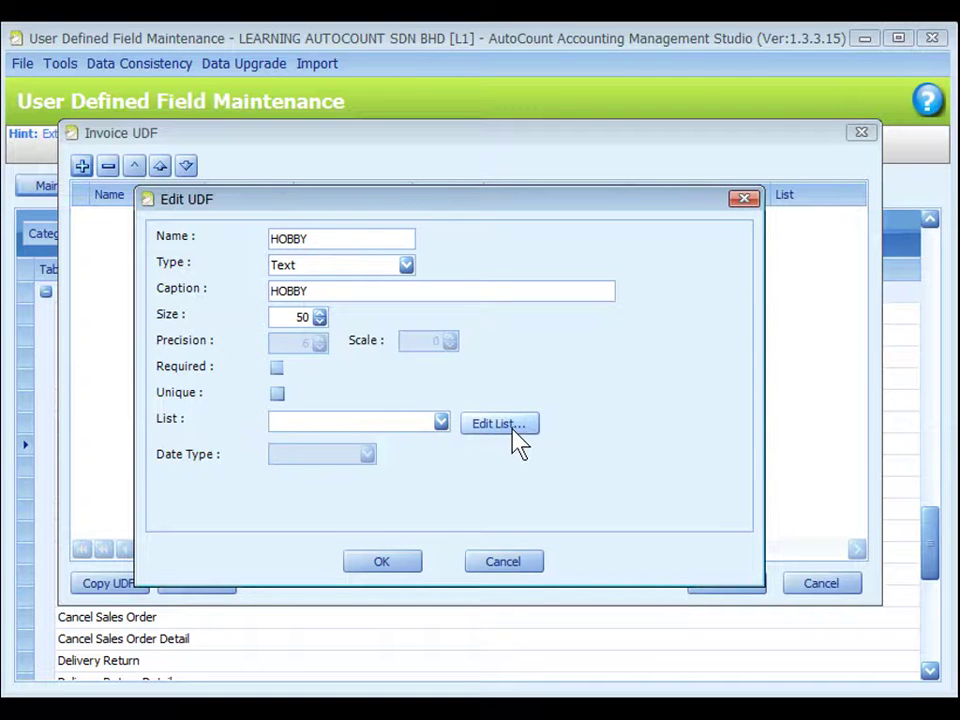
Create and save a HOBBY list of eight hobbies, SWIMMING through TRAVELLING
click(499, 423)
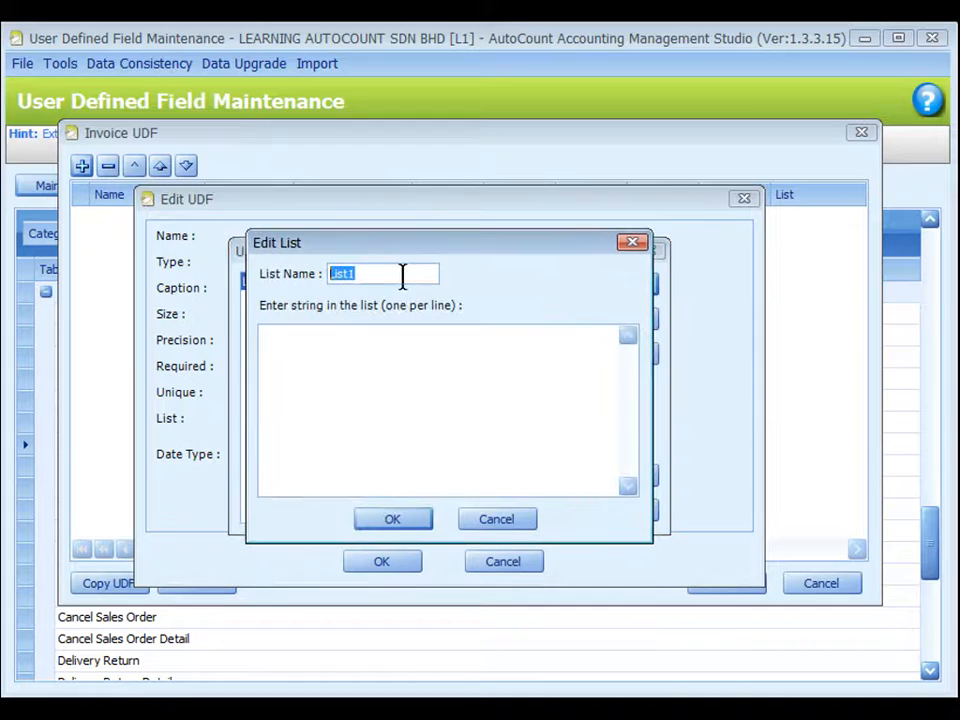
mouse_move(388, 273)
text(HOBBY)
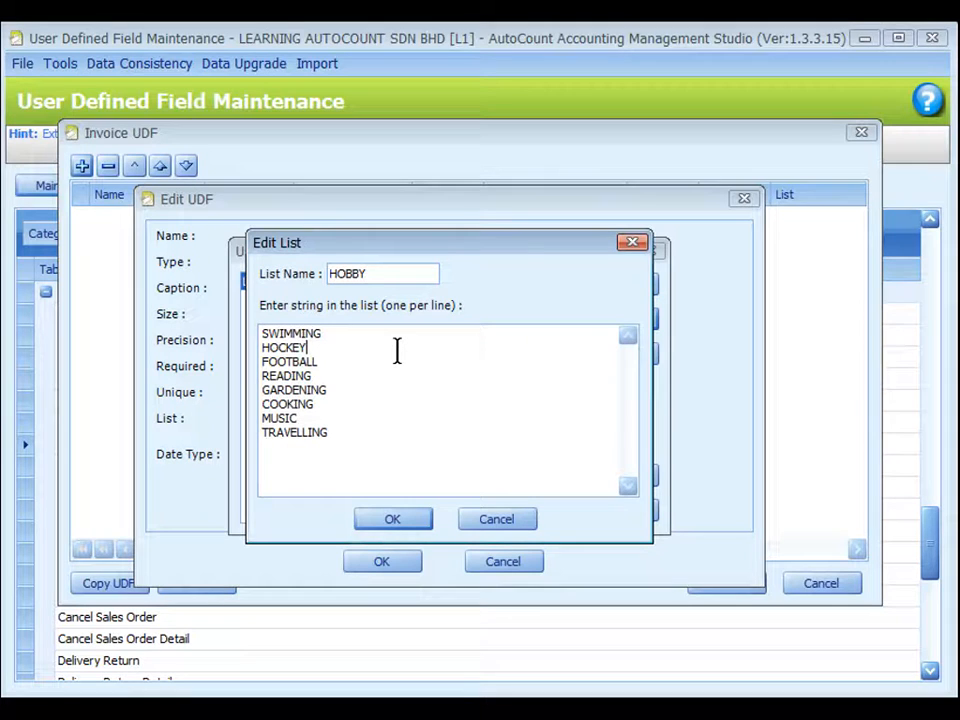
mouse_move(357, 365)
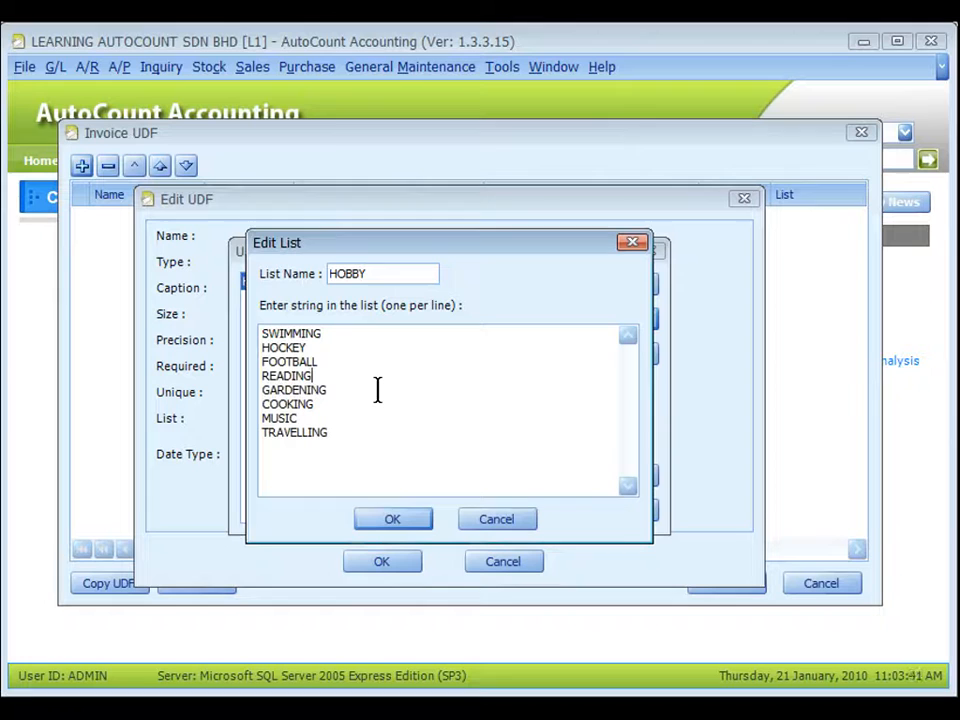
click(409, 66)
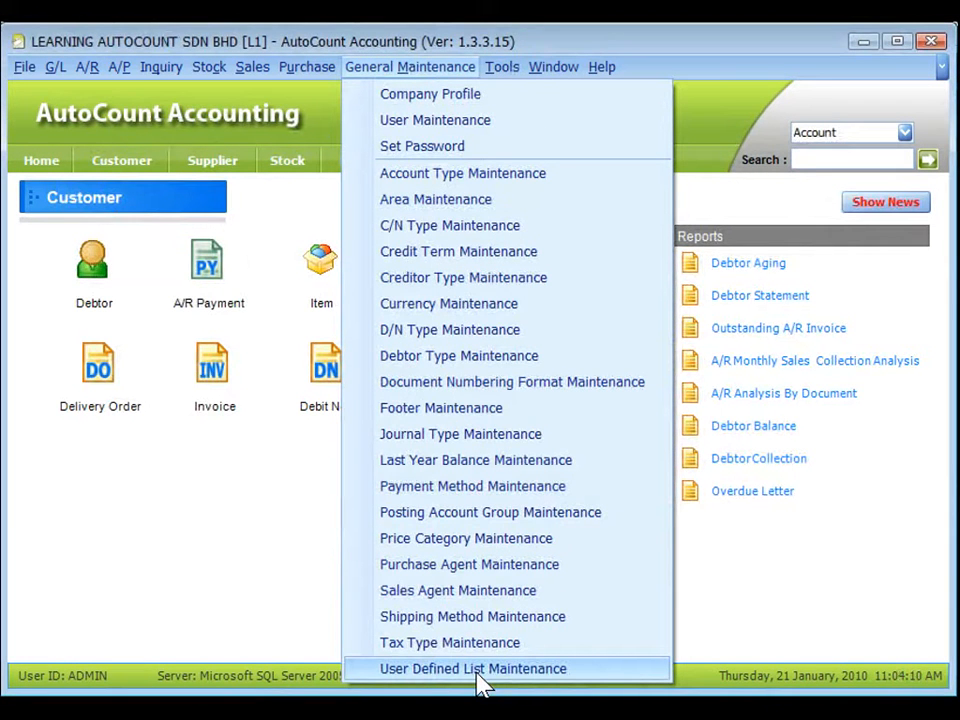
click(479, 669)
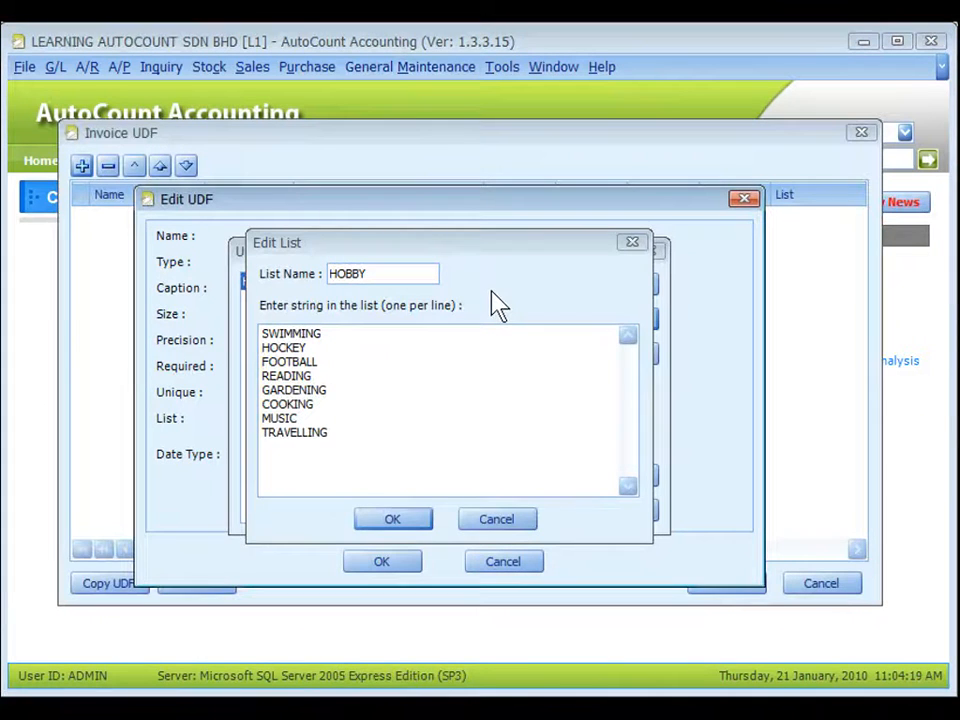
click(393, 518)
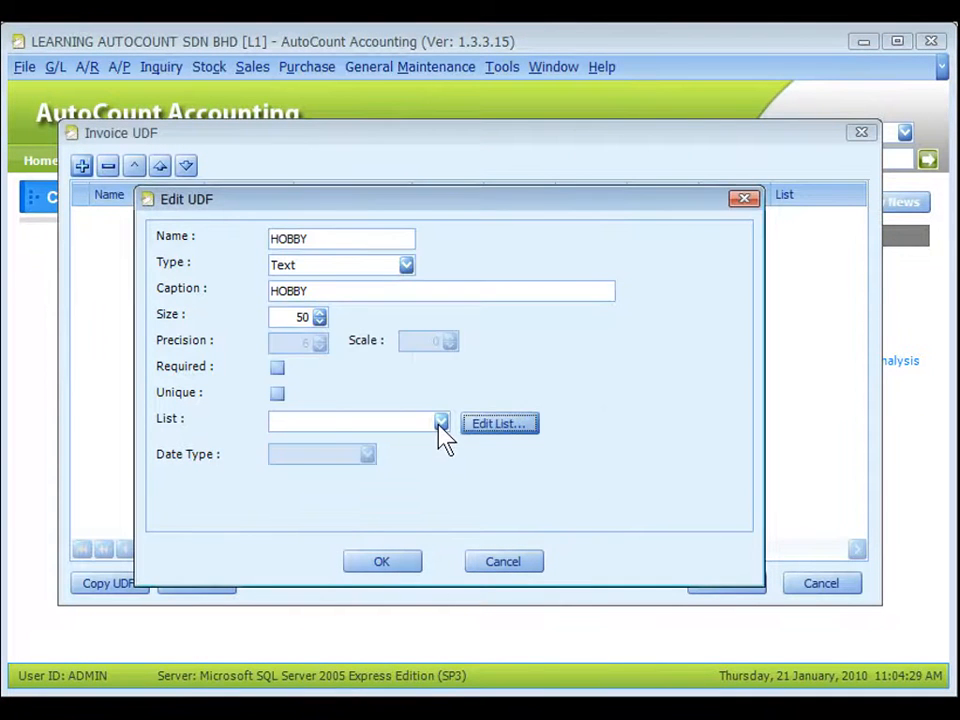
Attach the HOBBY list to the HOBBY field, confirm it, and save the Invoice UDFs
click(440, 422)
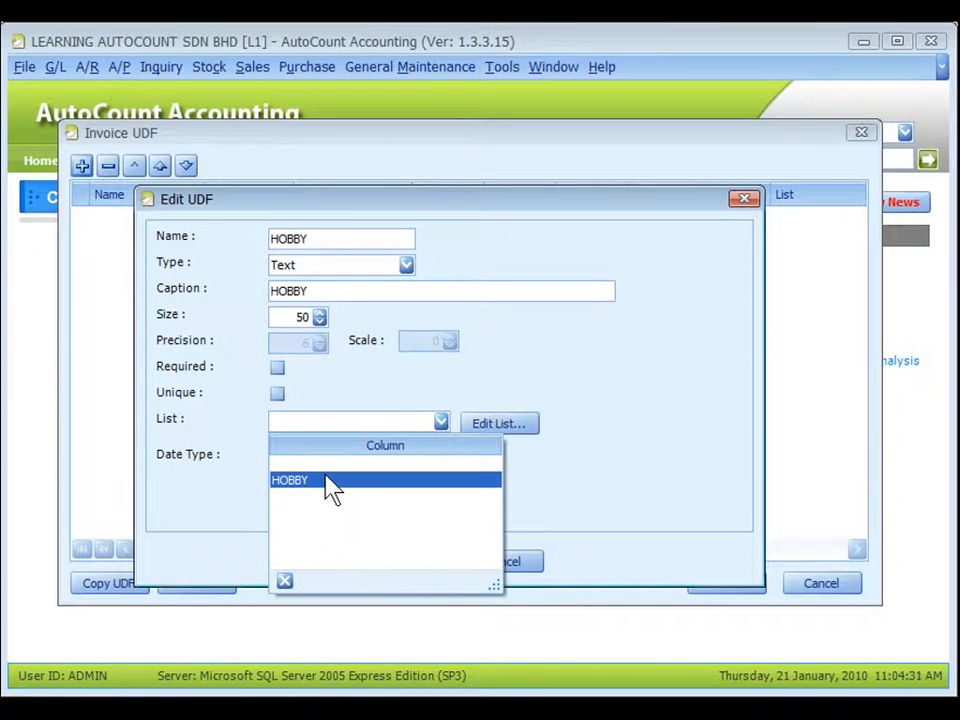
click(290, 480)
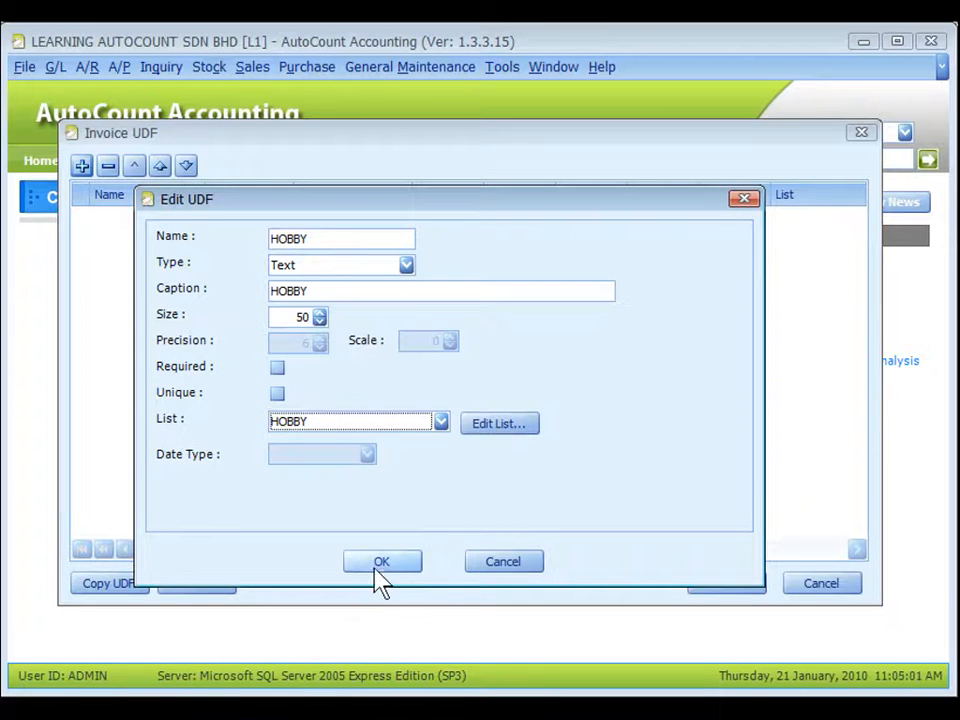
click(382, 561)
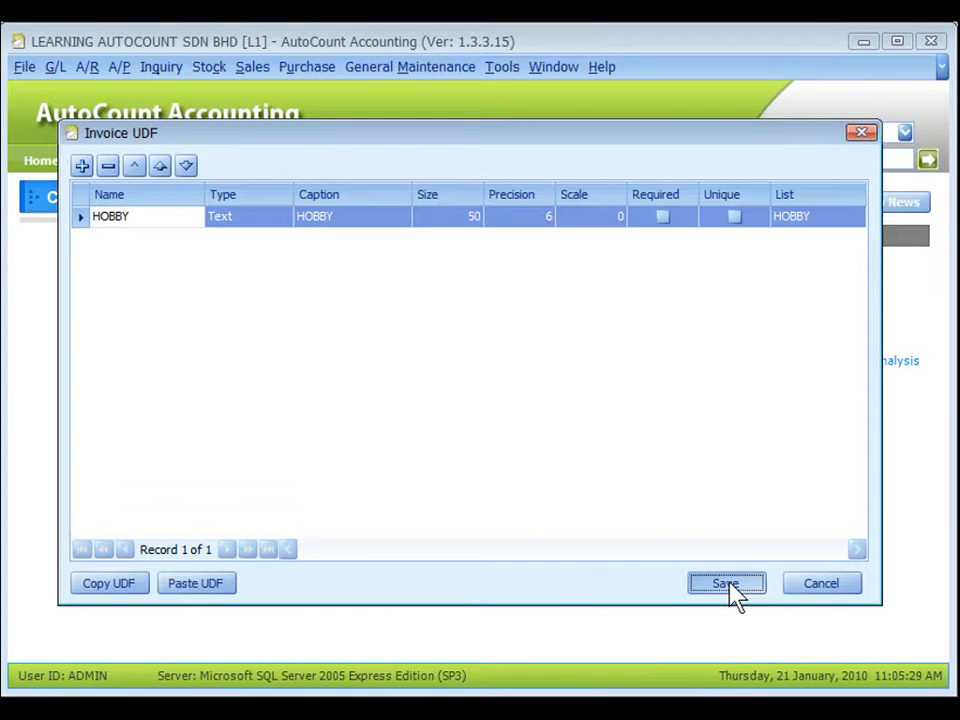
click(728, 583)
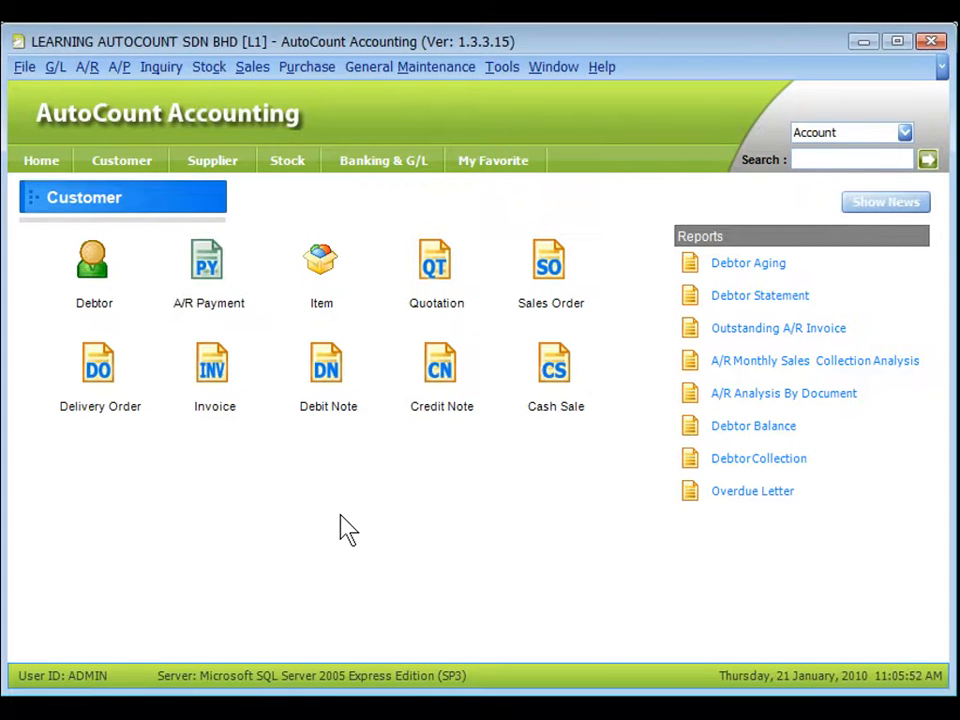
mouse_move(211, 365)
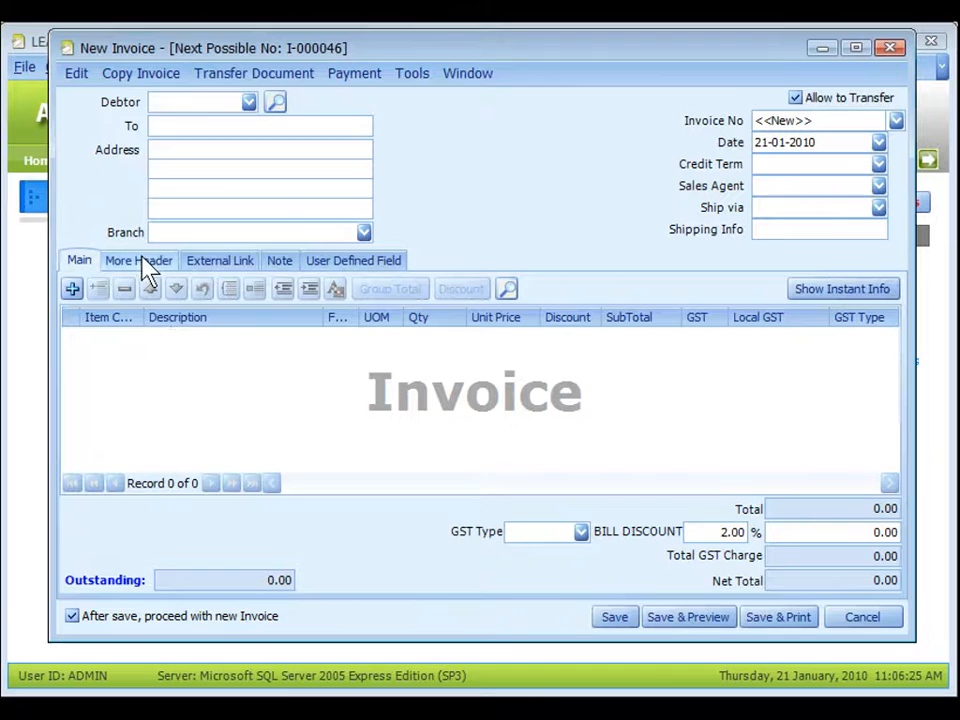
View the HOBBY field on the new invoice's More Header User Defined Field tab
click(138, 260)
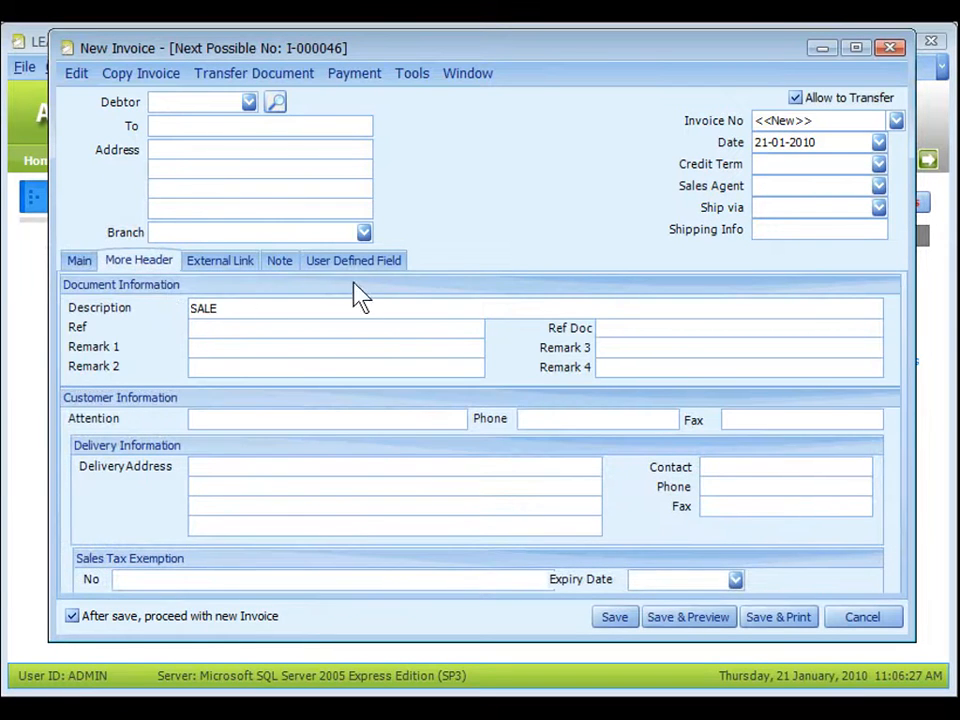
click(353, 260)
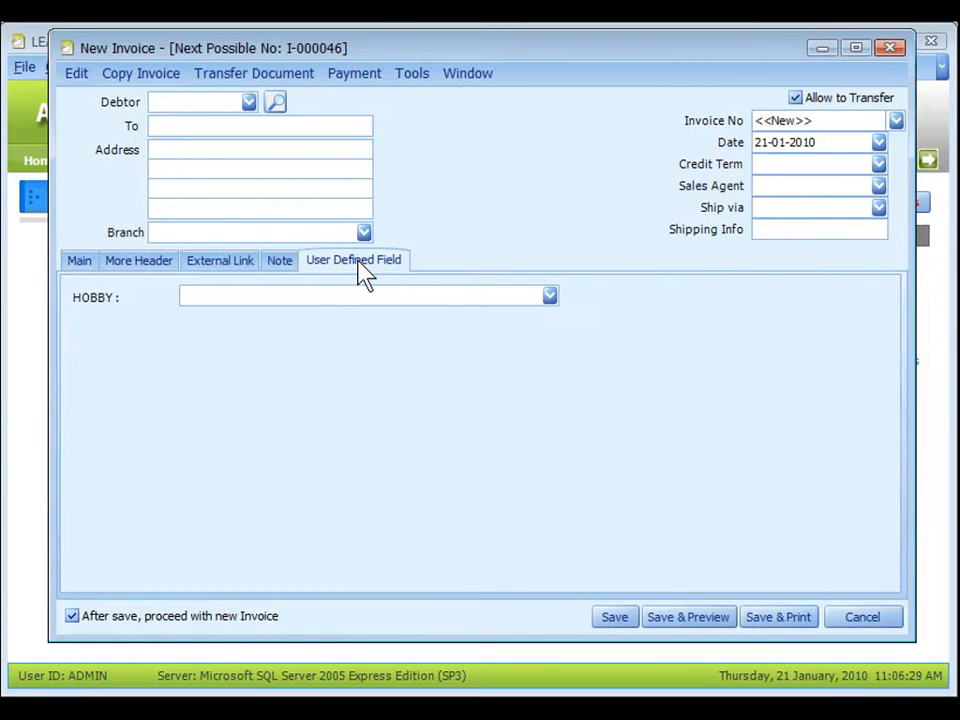
click(549, 296)
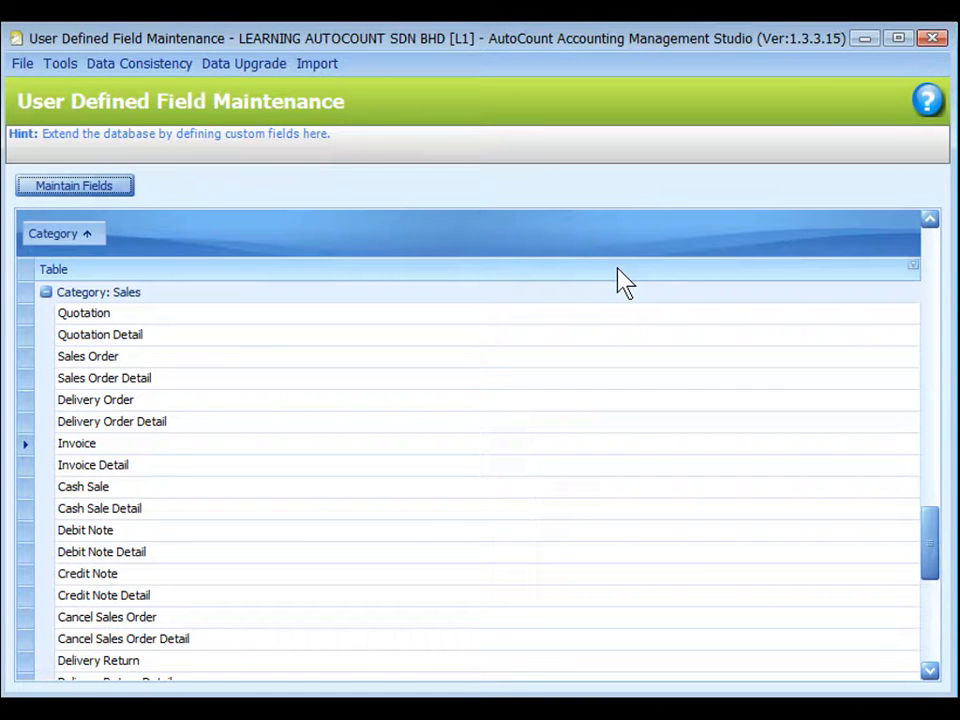
Add a Decimal field WEIGHT with precision 6 to Invoice Detail
click(94, 464)
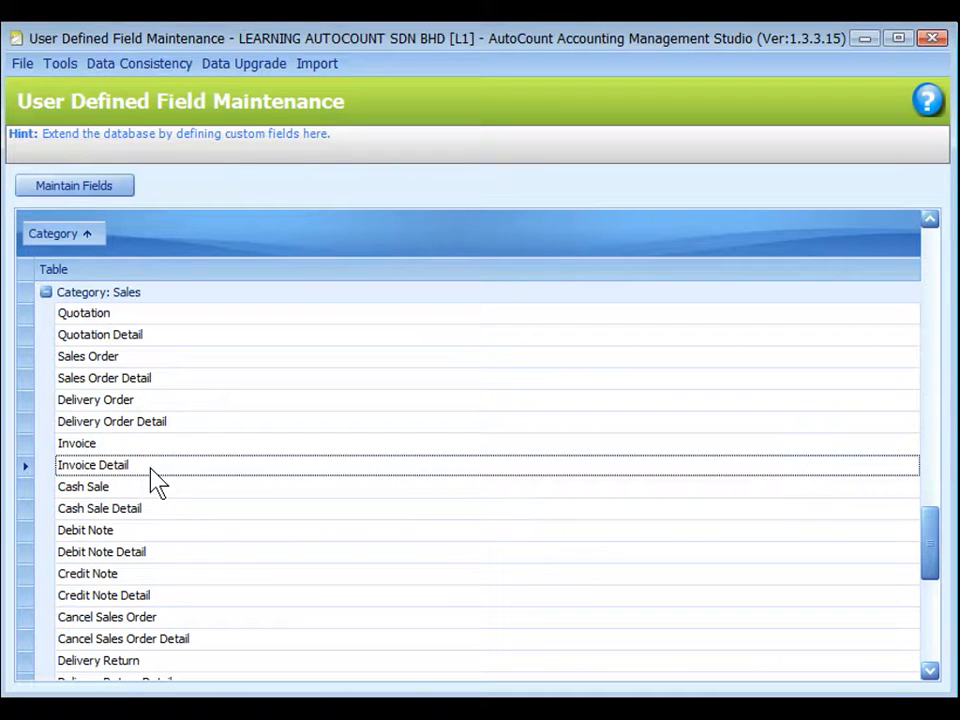
double_click(86, 464)
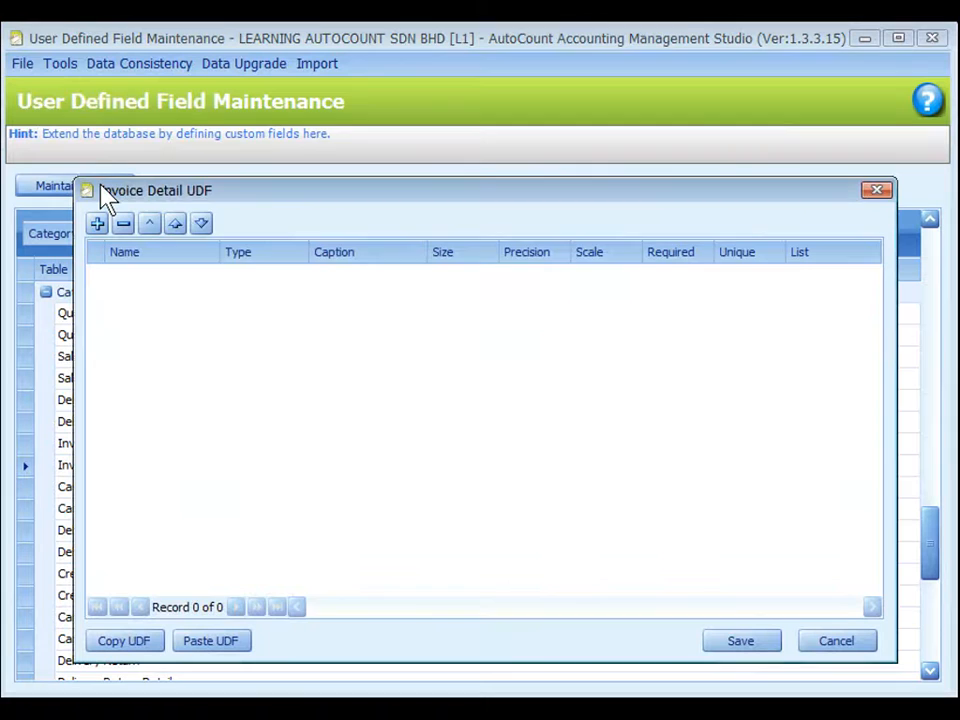
click(97, 223)
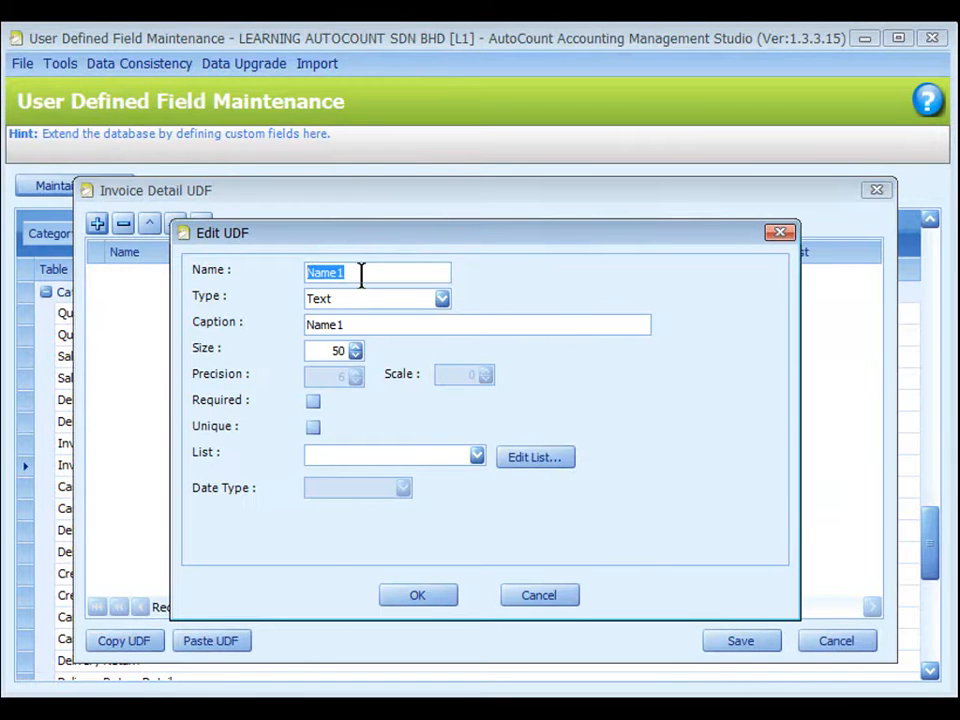
click(440, 298)
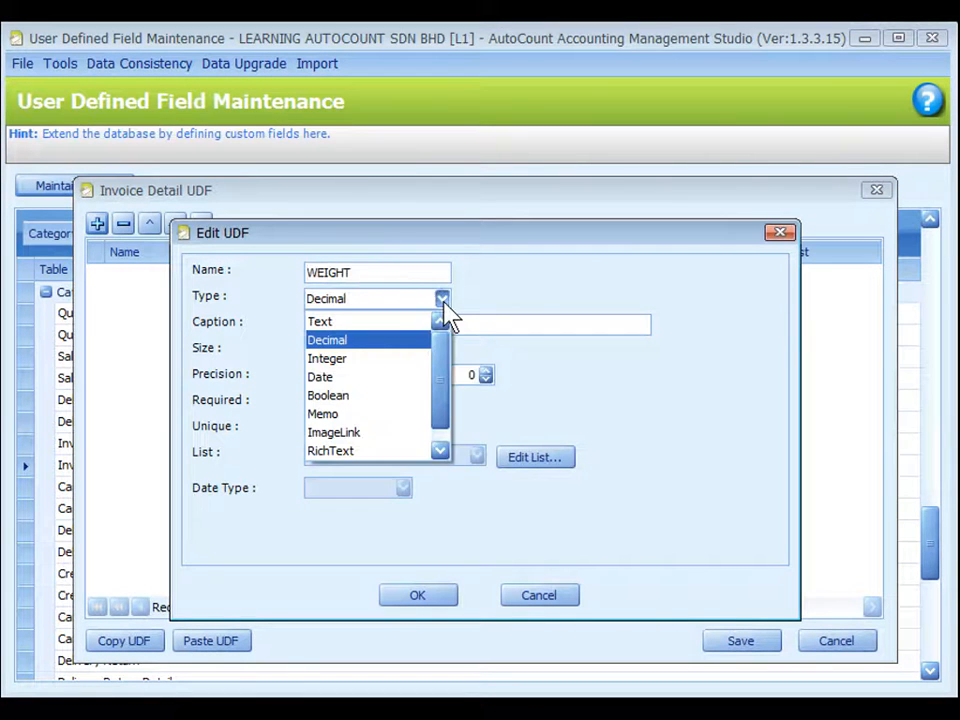
click(327, 339)
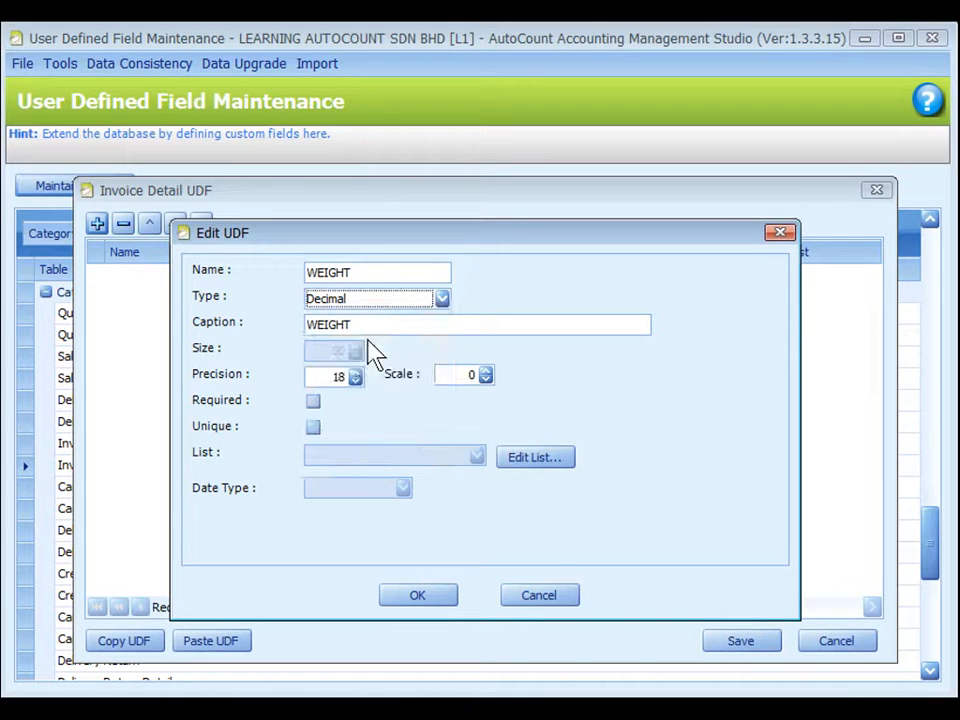
mouse_move(390, 310)
text(4)
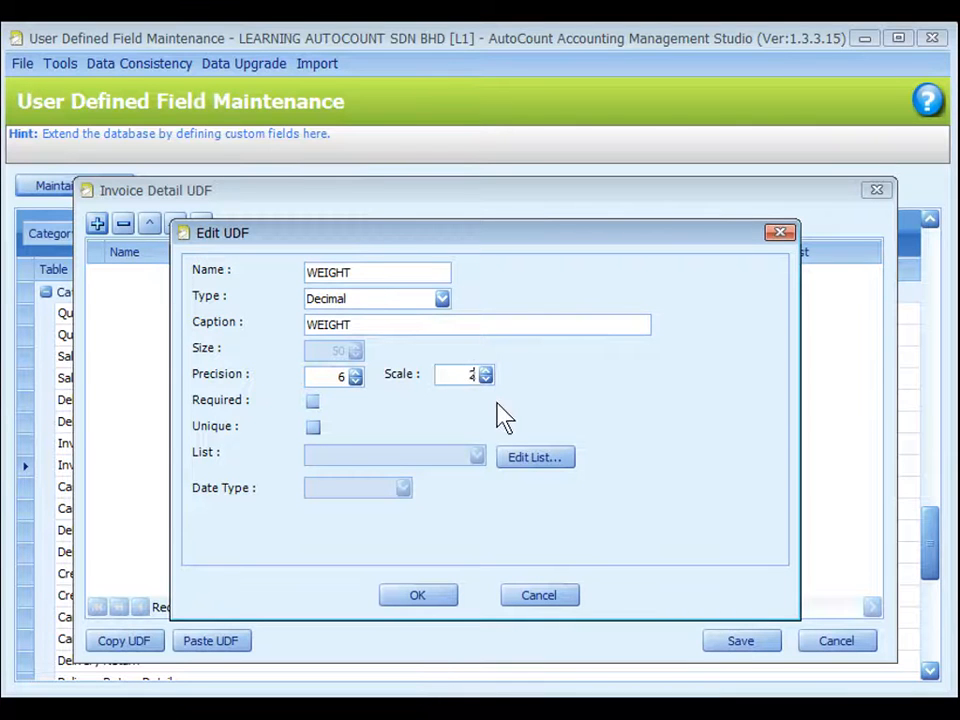
click(417, 594)
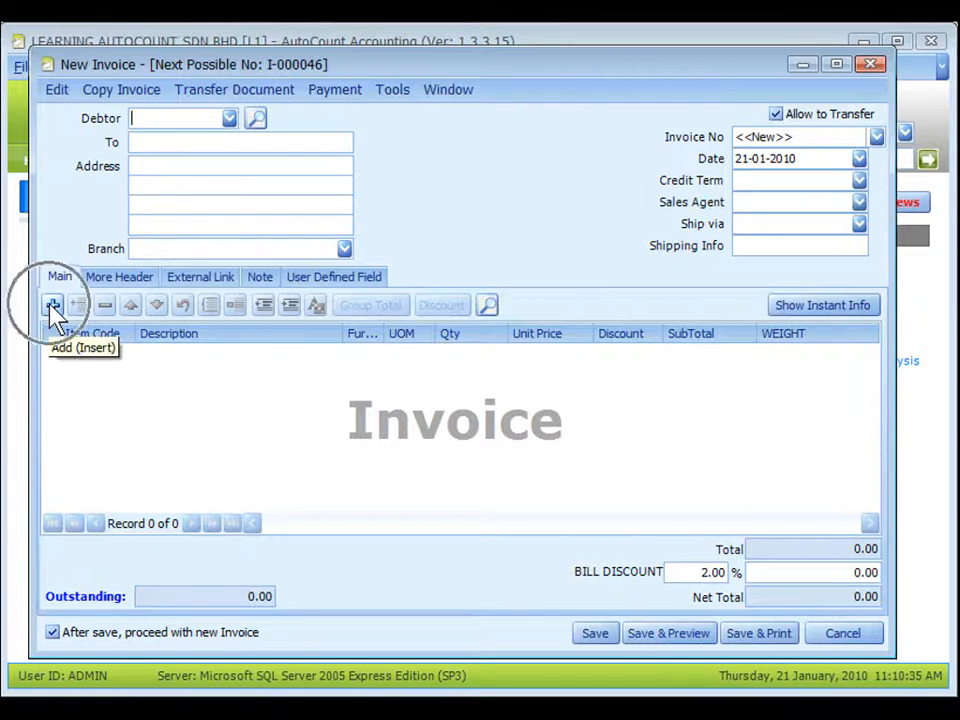
Add an item line to the new invoice to check for the WEIGHT column
click(52, 305)
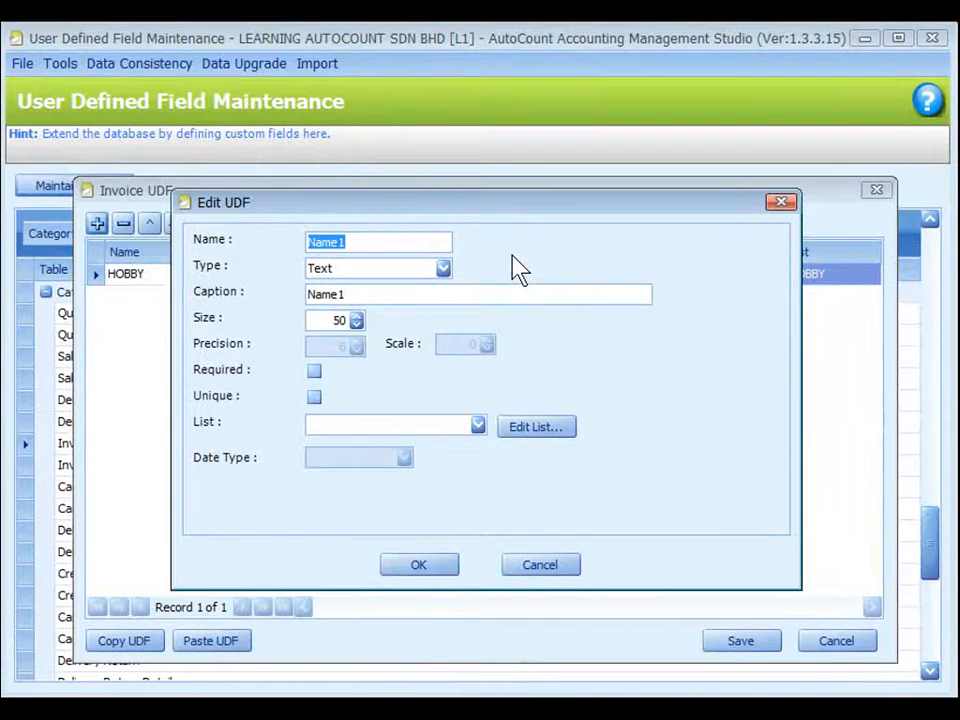
mouse_move(470, 293)
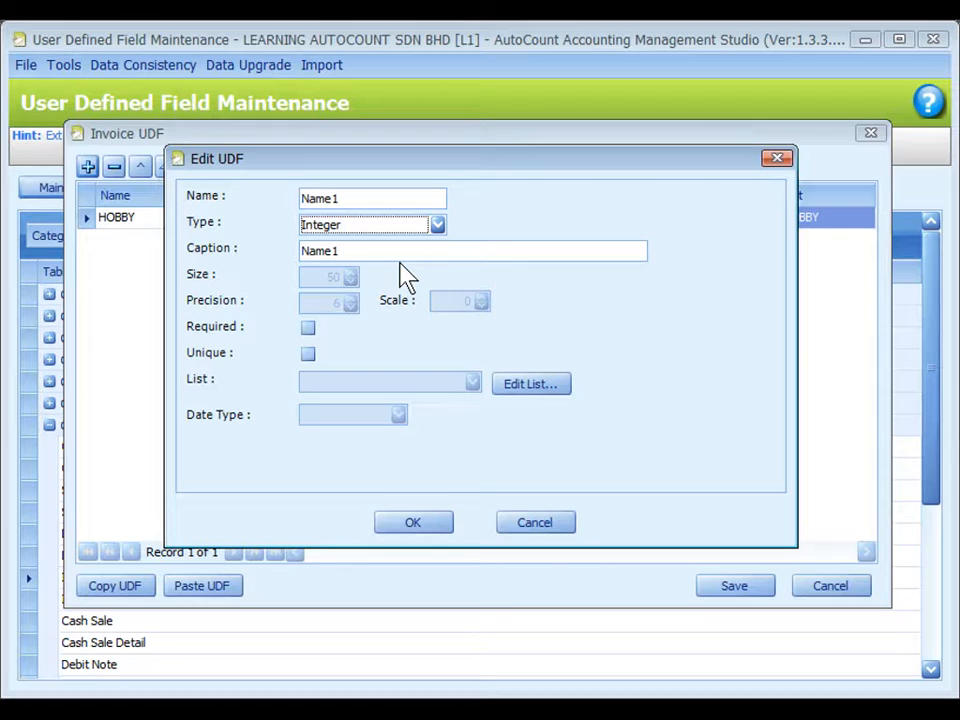
Try the draft Name1 field as Date, Boolean, then ImageLink type
click(437, 224)
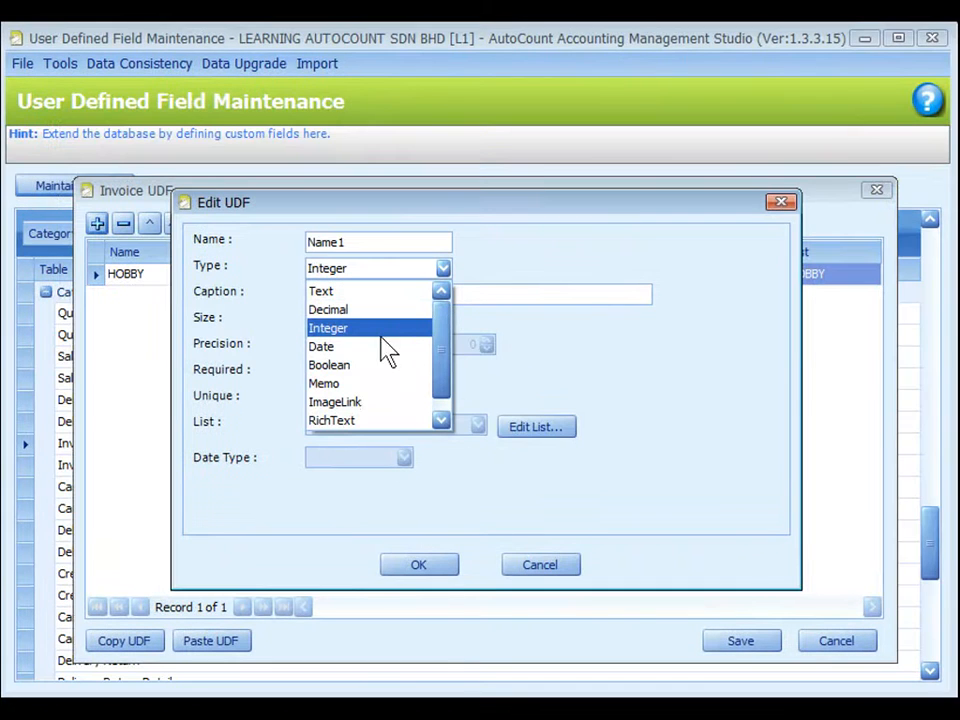
click(404, 457)
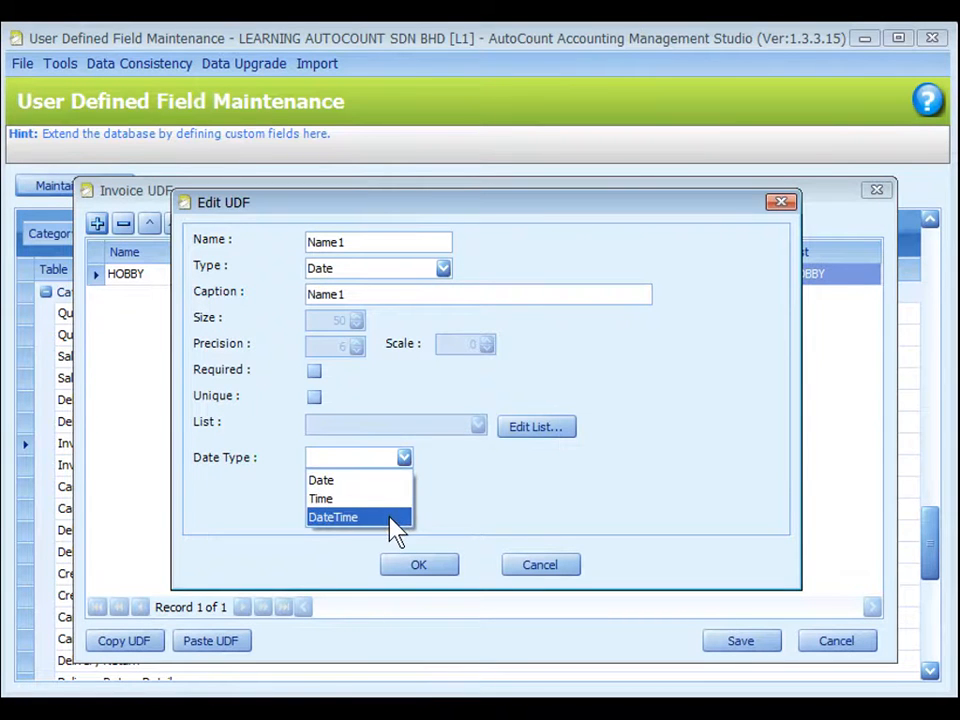
click(441, 267)
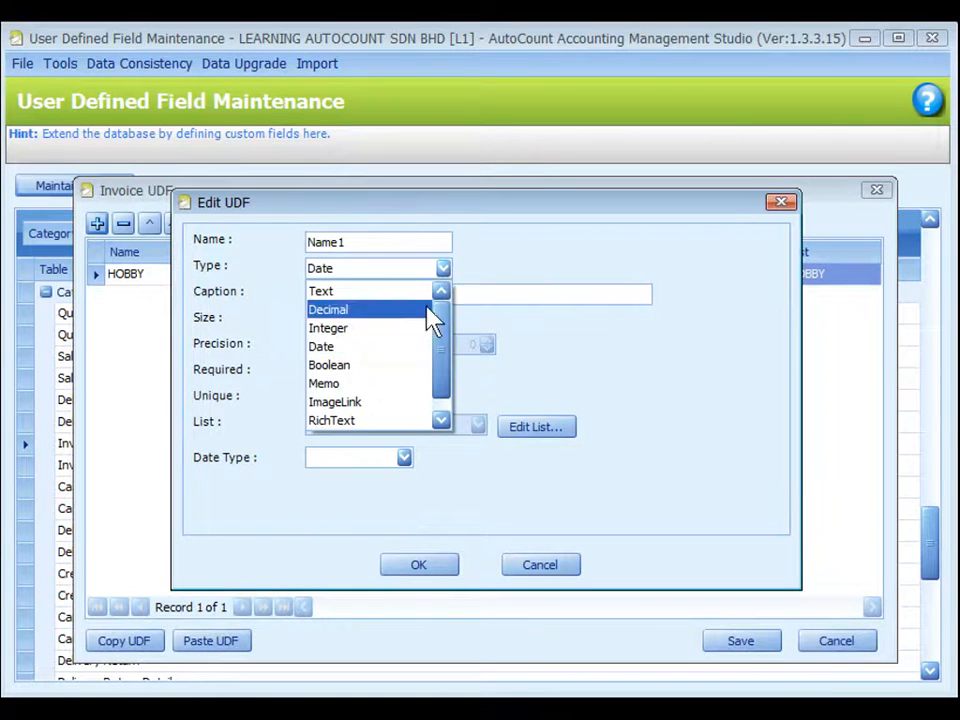
click(329, 364)
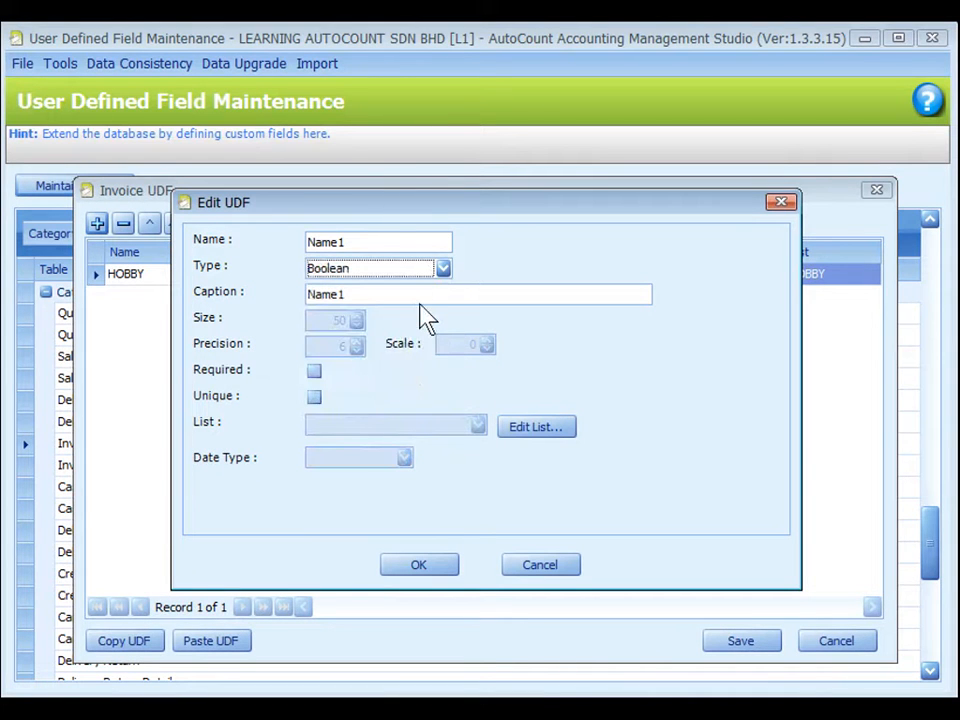
click(442, 268)
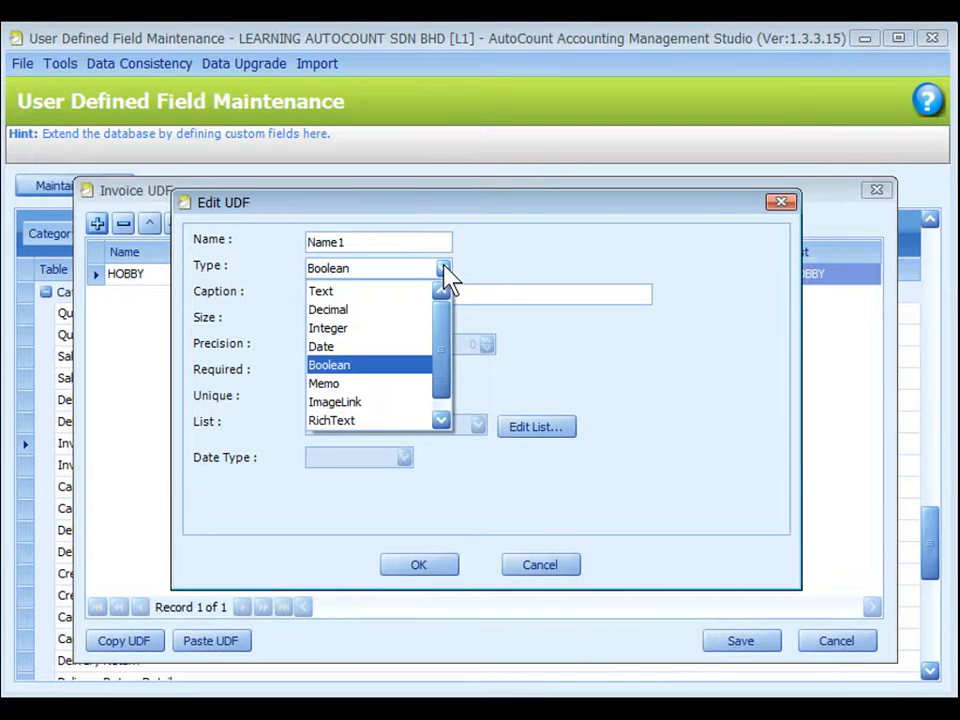
click(324, 383)
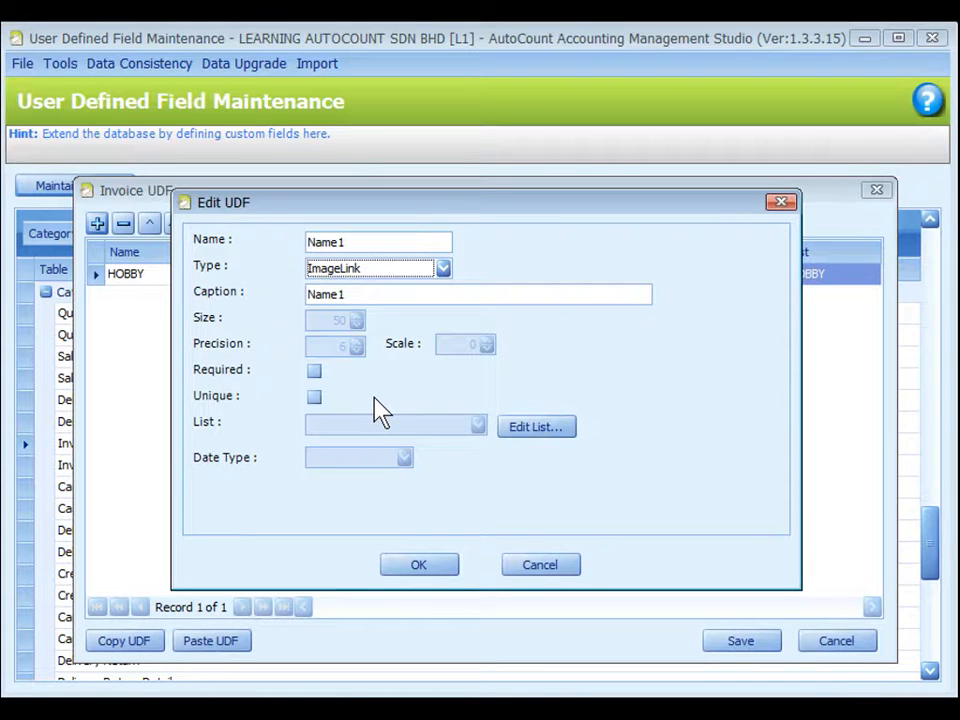
click(441, 267)
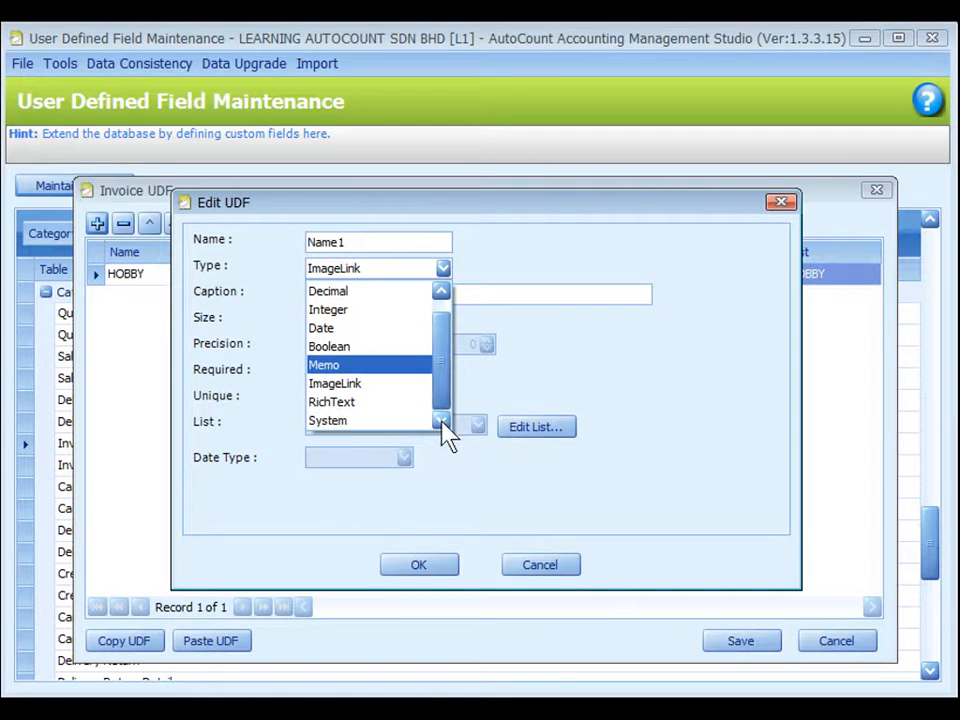
Set Name1's type to System and list tables like Account, Area and Creditor
click(327, 420)
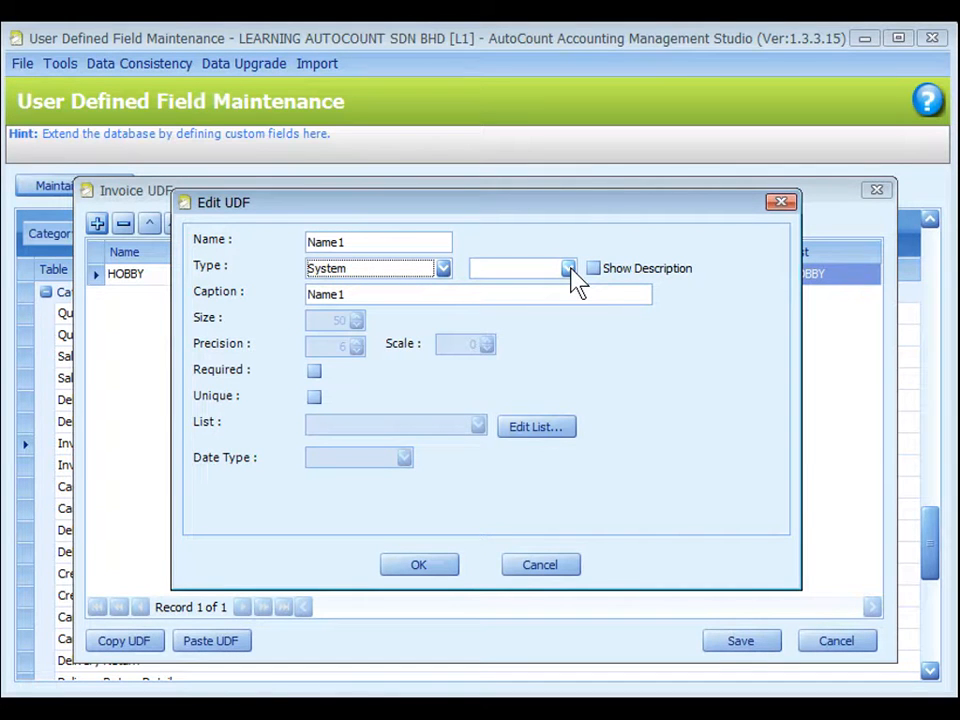
click(569, 268)
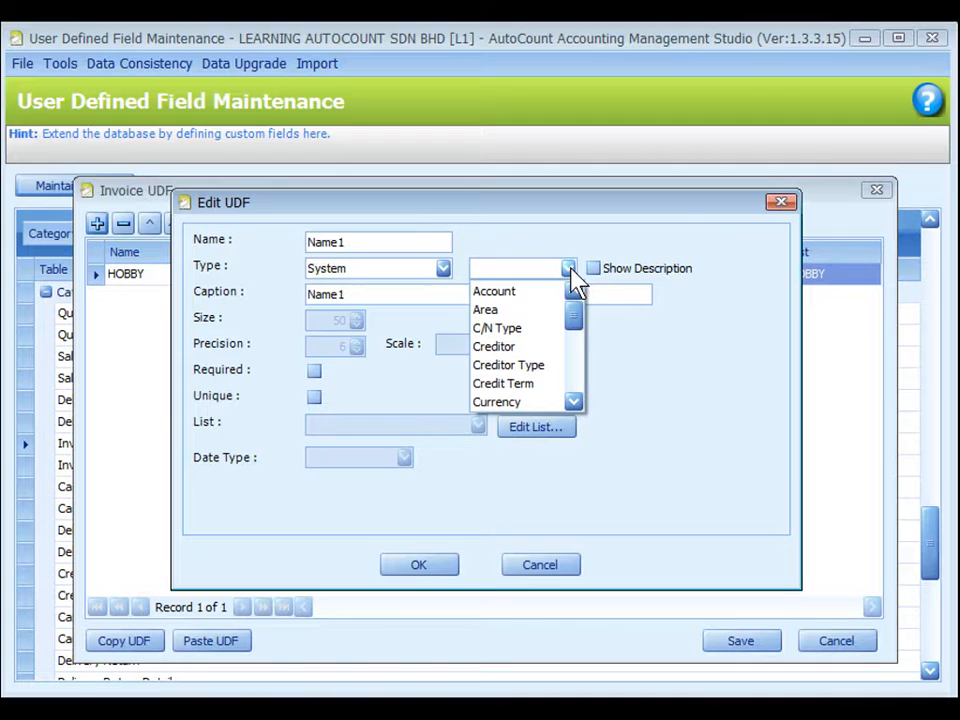
mouse_move(485, 309)
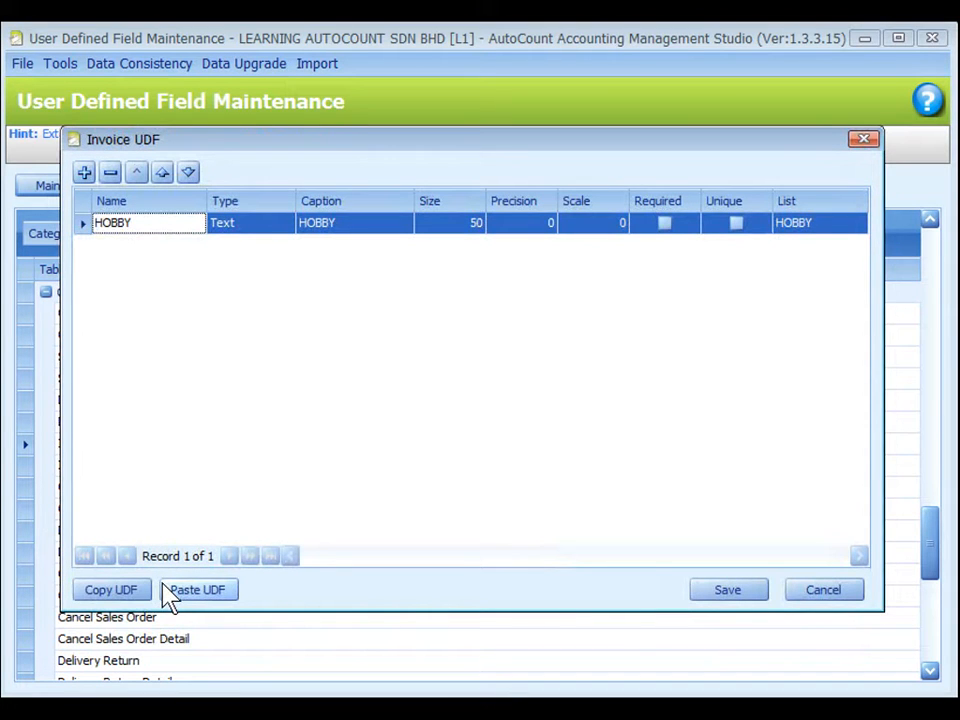
Copy the HOBBY field definition and close the Invoice UDF list
click(111, 589)
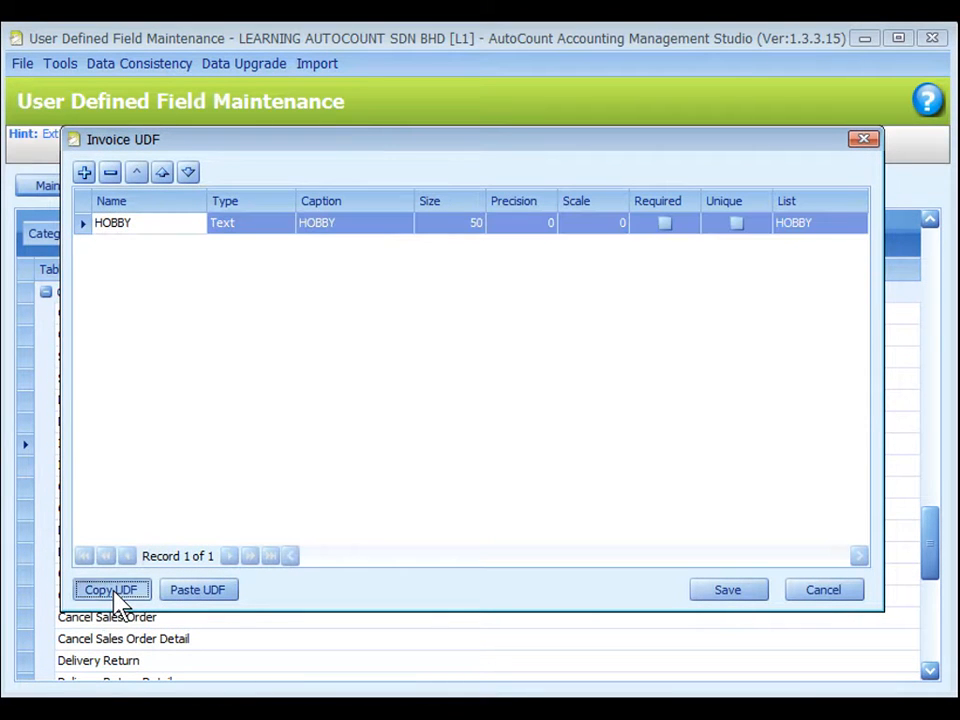
mouse_move(220, 230)
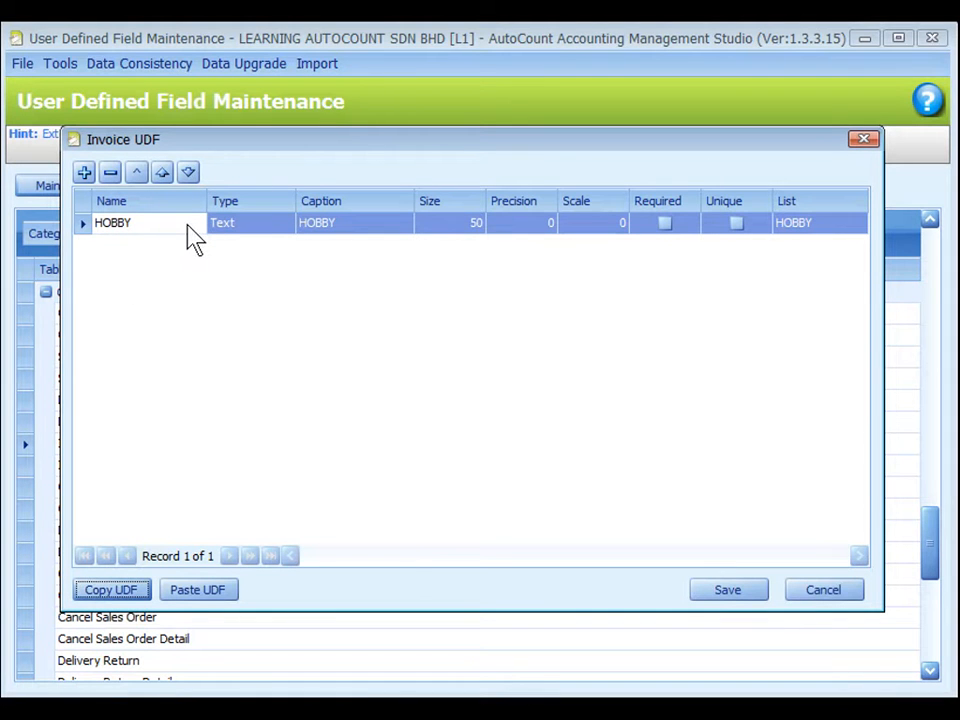
mouse_move(138, 156)
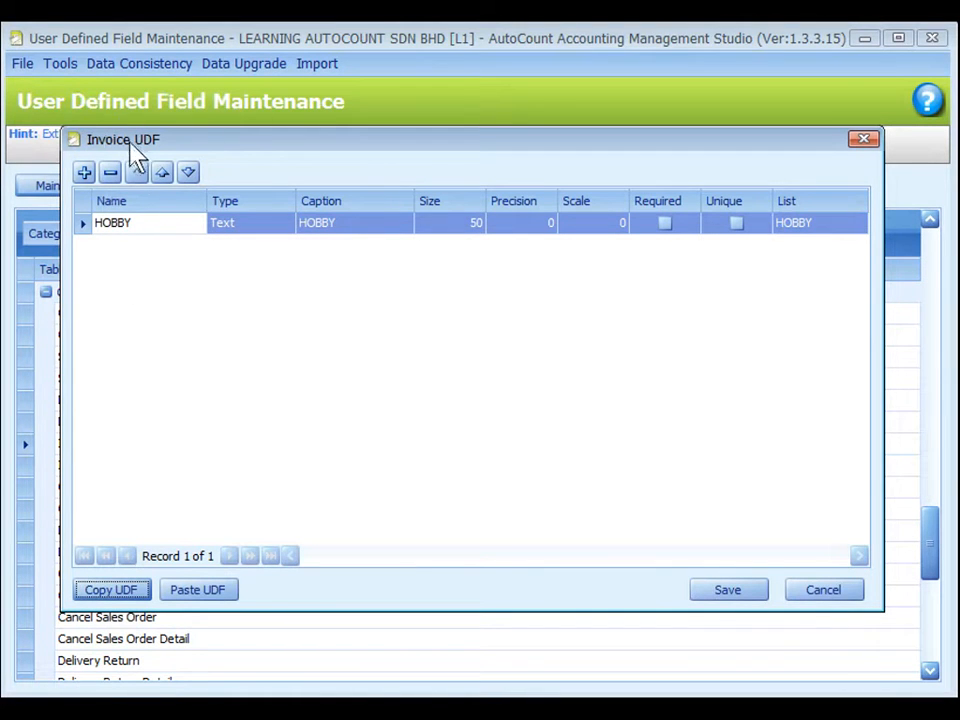
click(824, 590)
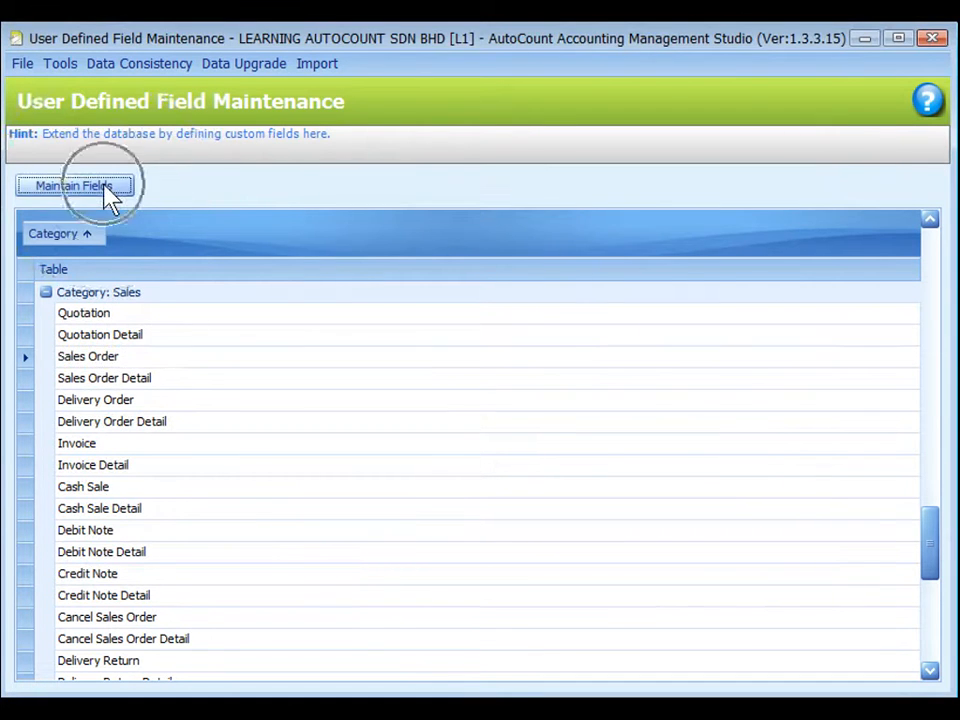
Paste the copied HOBBY list field (text, size 50) into Sales Order's custom fields and save
click(74, 185)
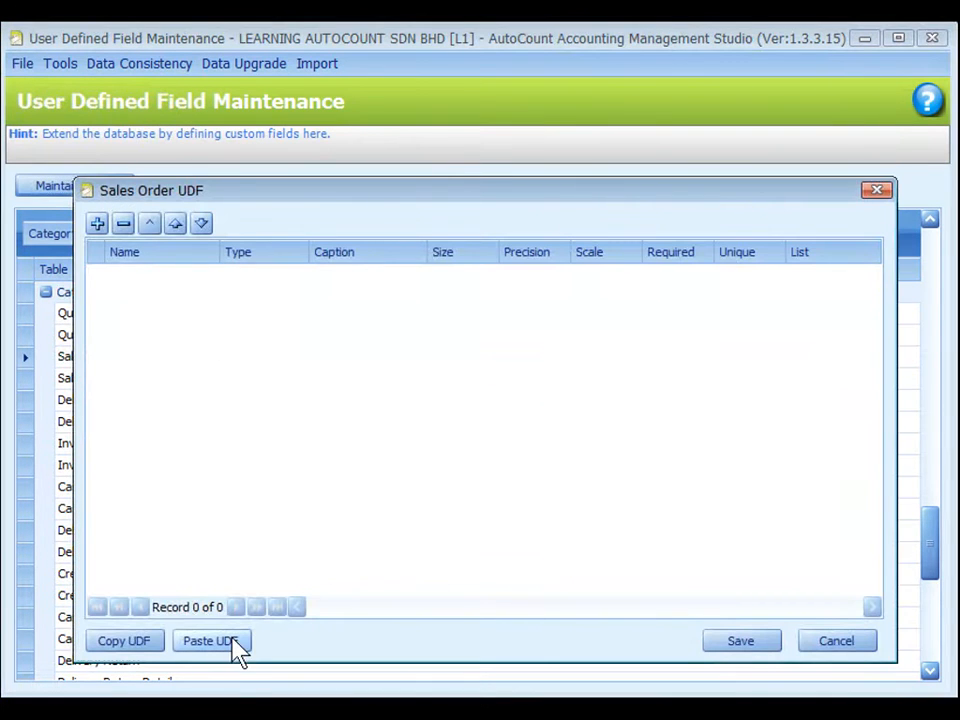
click(208, 641)
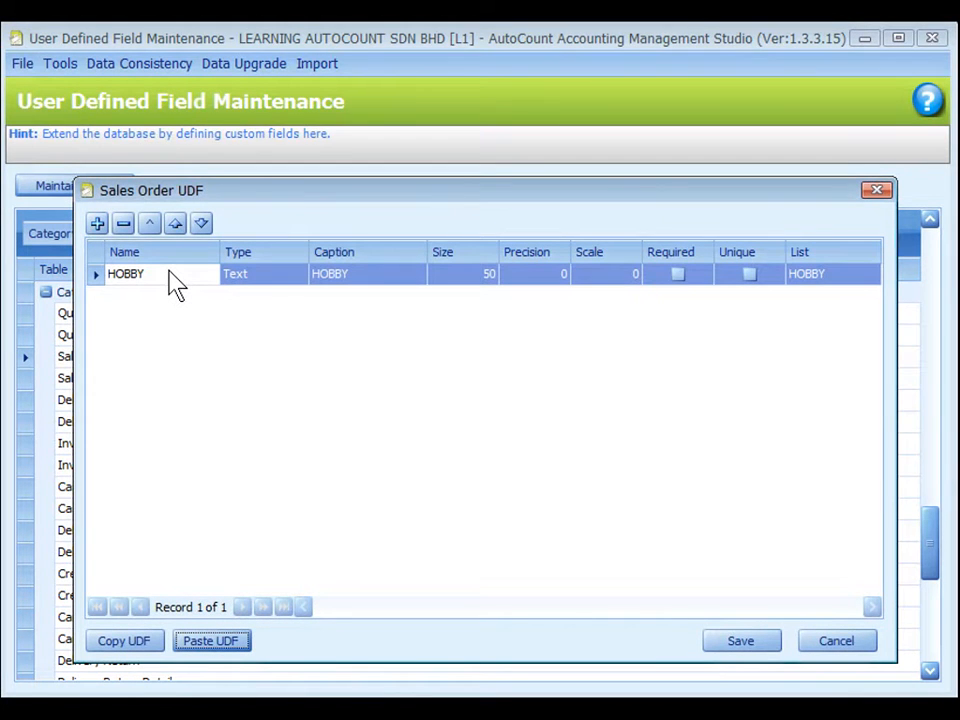
click(836, 640)
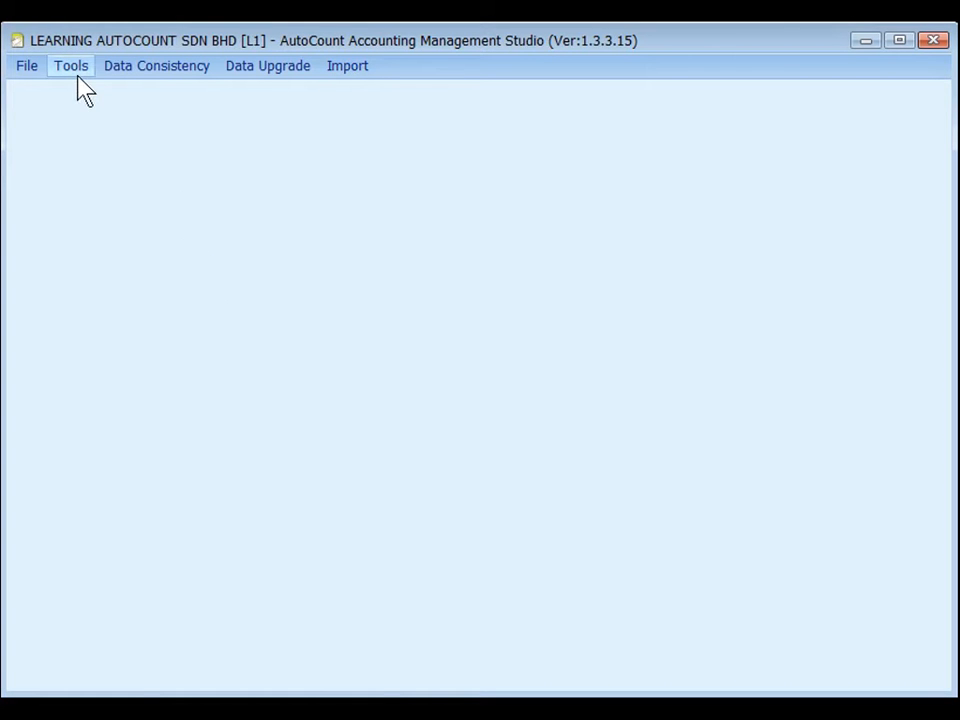
Show the Tools utilities, including UDF import/export, scripting, SQL query and year-end closing
click(71, 66)
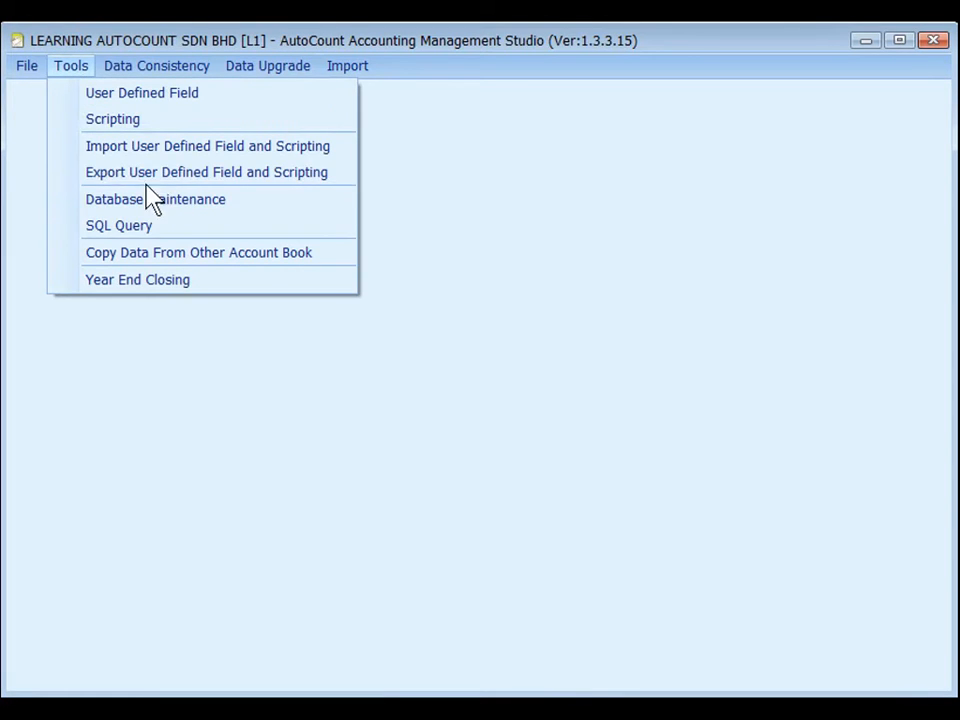